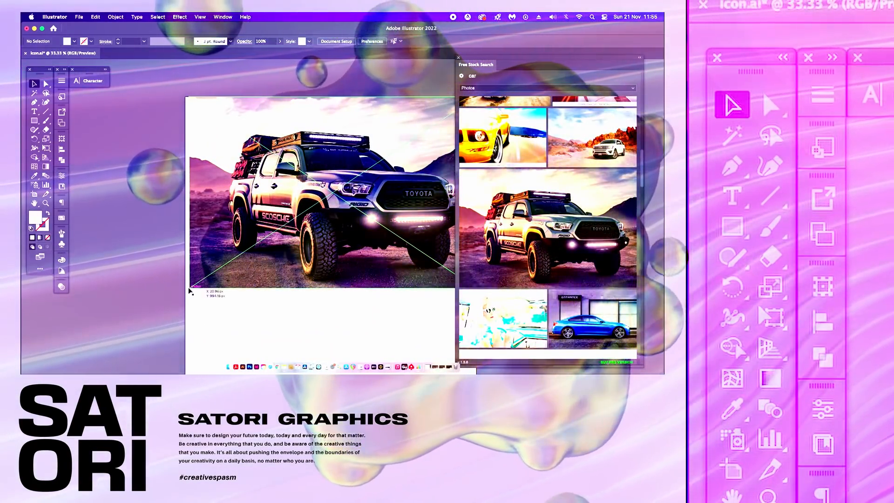
Search Free Stock Search for 'car' photos and place the Toyota truck photo on the artboard.
{"action": "left_click", "coordinate": [324, 199]}
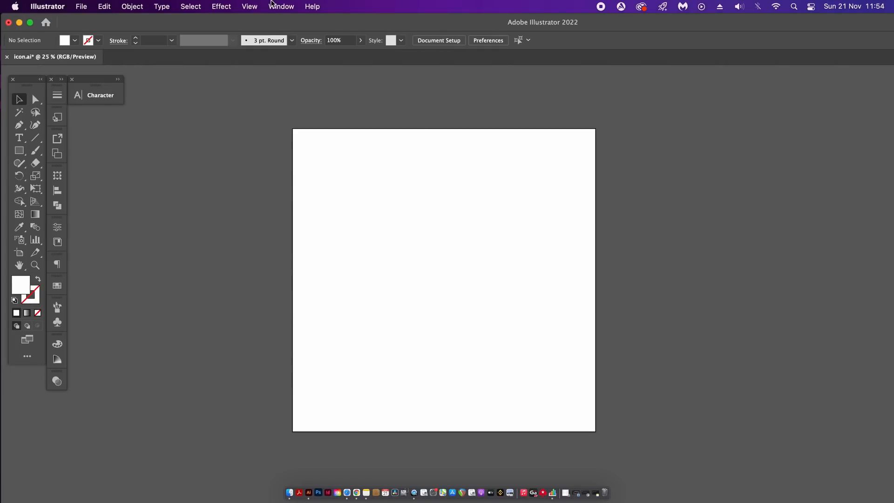
{"action": "left_click", "coordinate": [282, 6]}
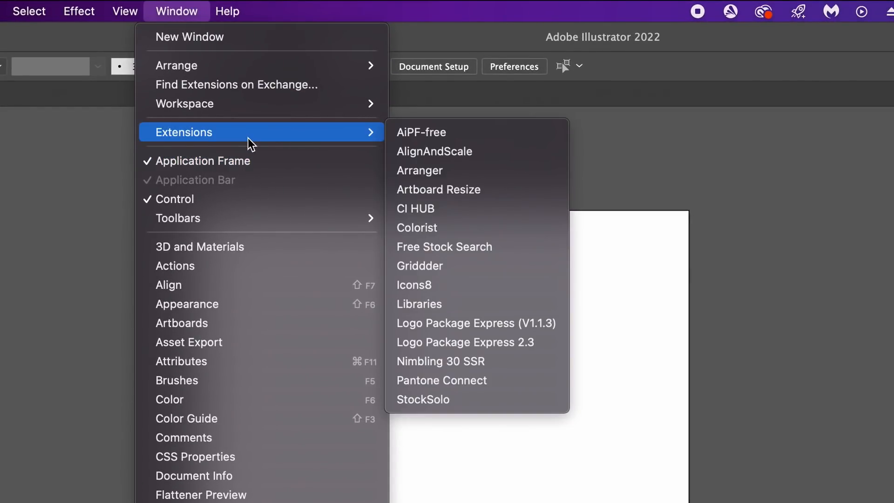
{"action": "mouse_move", "coordinate": [494, 227]}
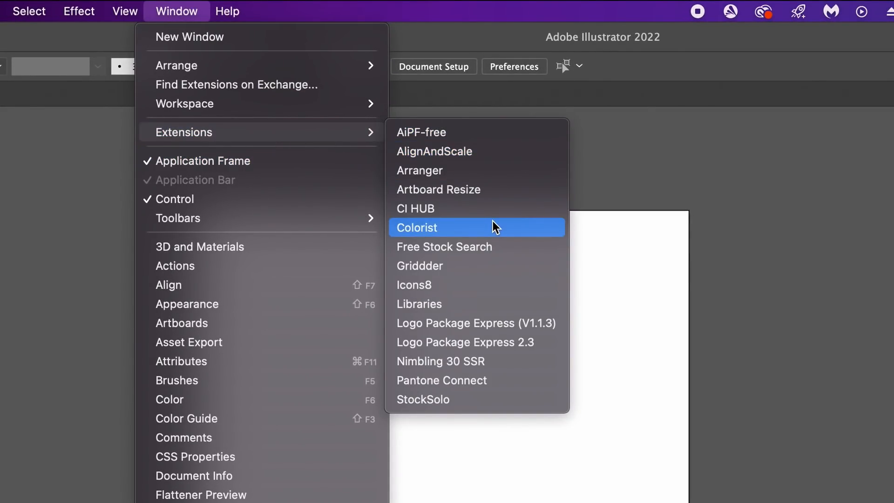
{"action": "mouse_move", "coordinate": [501, 248]}
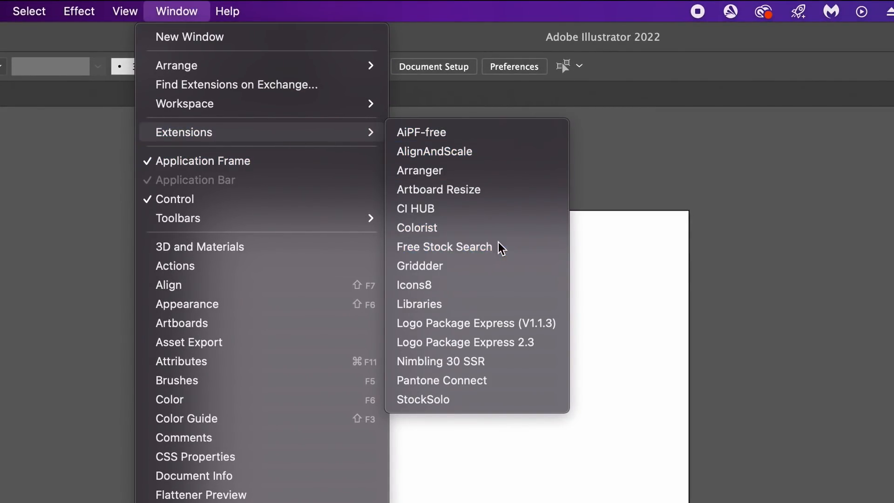
{"action": "left_click", "coordinate": [444, 247]}
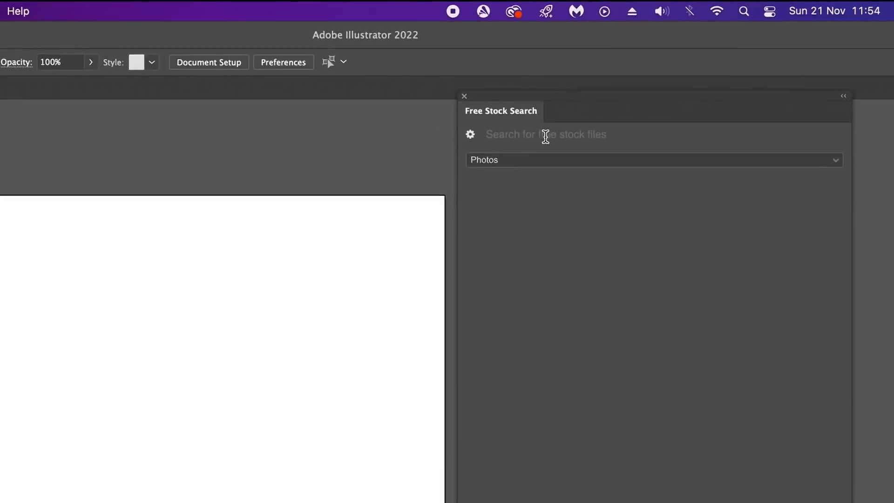
{"action": "type", "text": "car"}
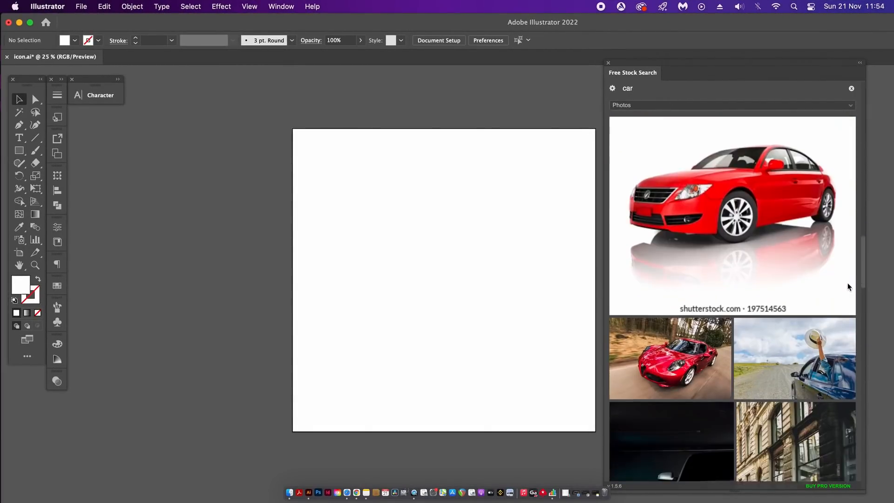
{"action": "scroll", "scroll_direction": "down", "scroll_amount": 3}
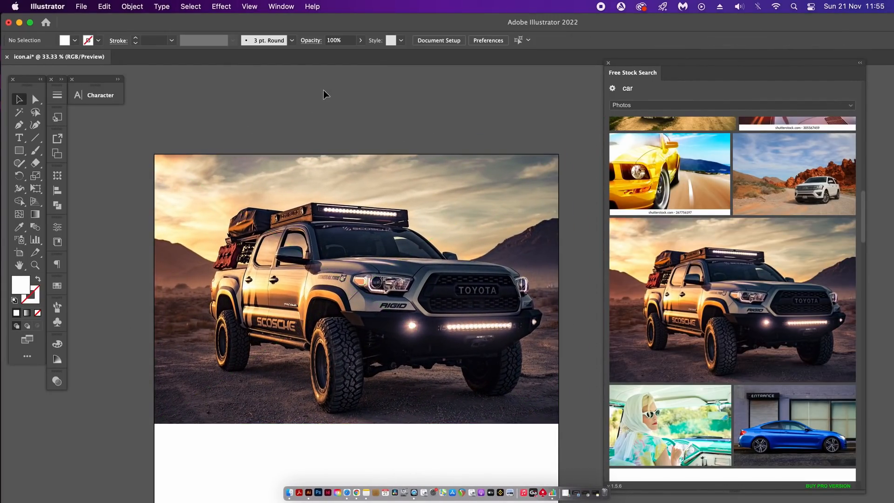
Switch the Free Stock Search results from Photos to Vectors and browse the car vectors.
{"action": "left_click", "coordinate": [731, 104]}
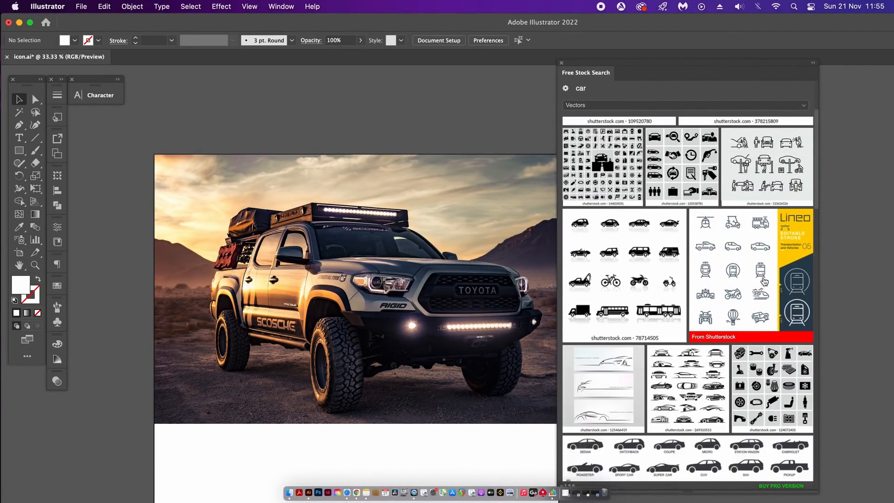
{"action": "scroll", "scroll_direction": "down", "scroll_amount": 3}
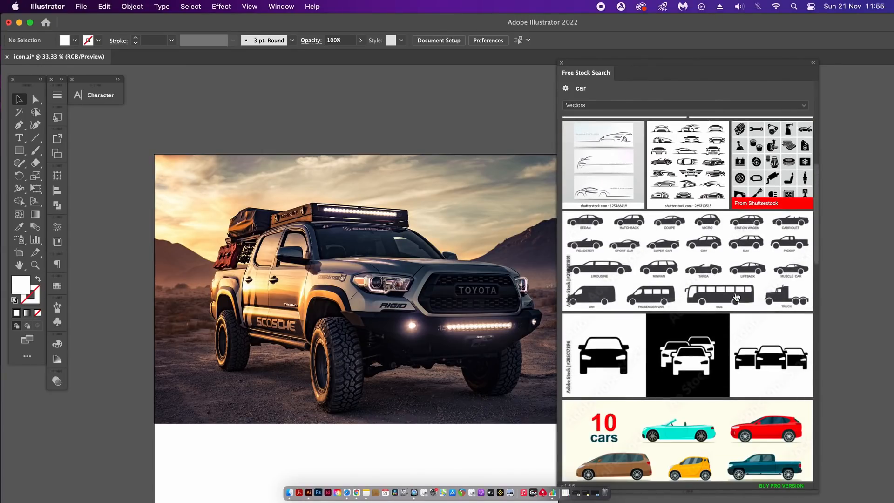
{"action": "scroll", "scroll_direction": "down", "scroll_amount": 3}
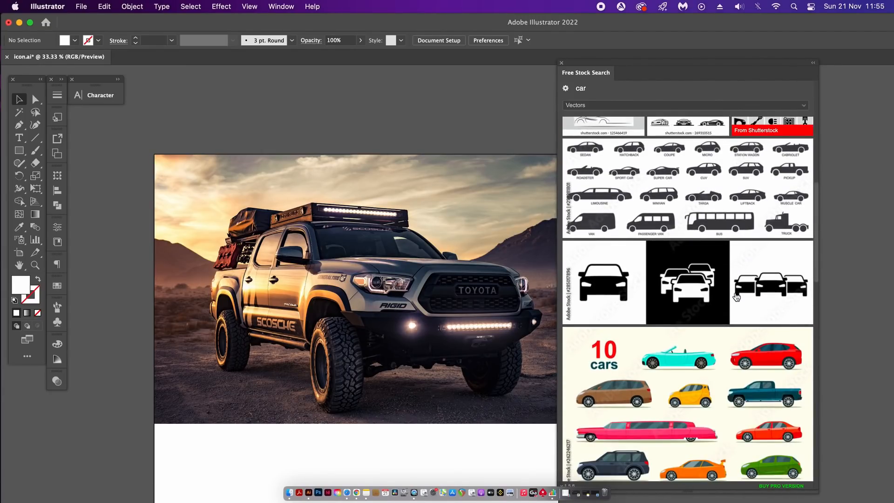
{"action": "scroll", "scroll_direction": "down", "scroll_amount": 3}
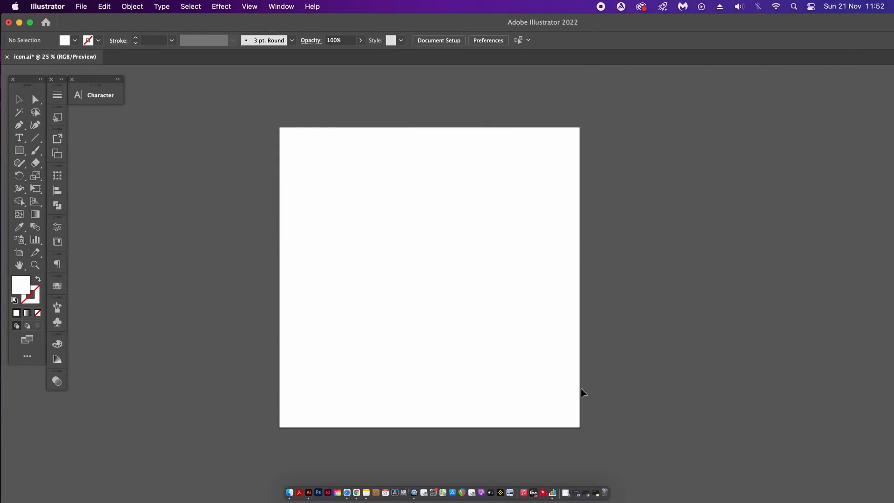
Open the Artboard Resize extension from Window > Extensions to list ISO A and SRA sizes.
{"action": "left_click", "coordinate": [281, 7]}
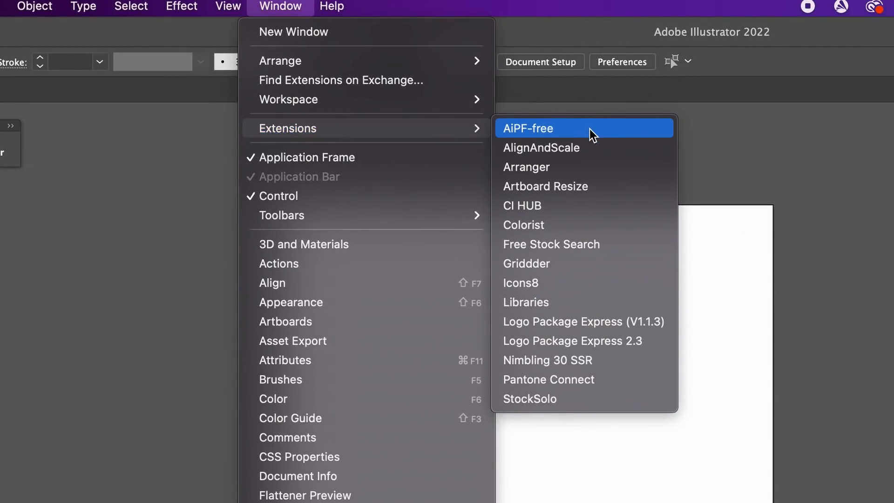
{"action": "mouse_move", "coordinate": [589, 195]}
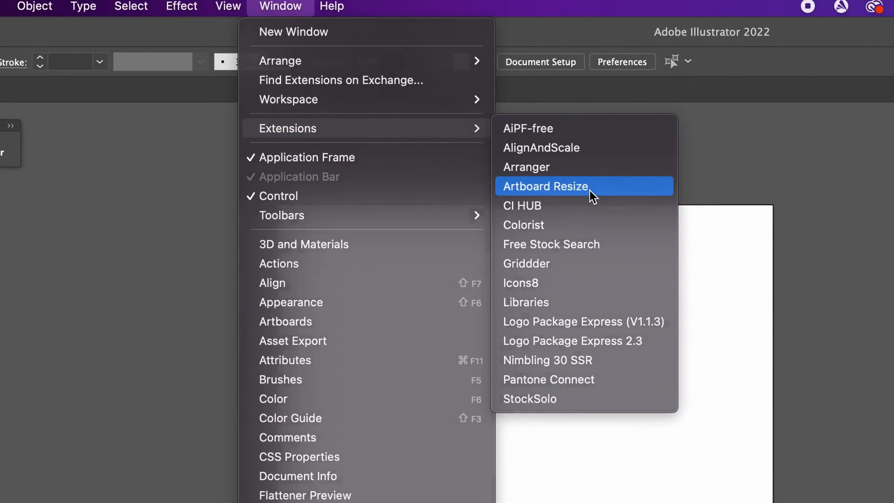
{"action": "left_click", "coordinate": [545, 186]}
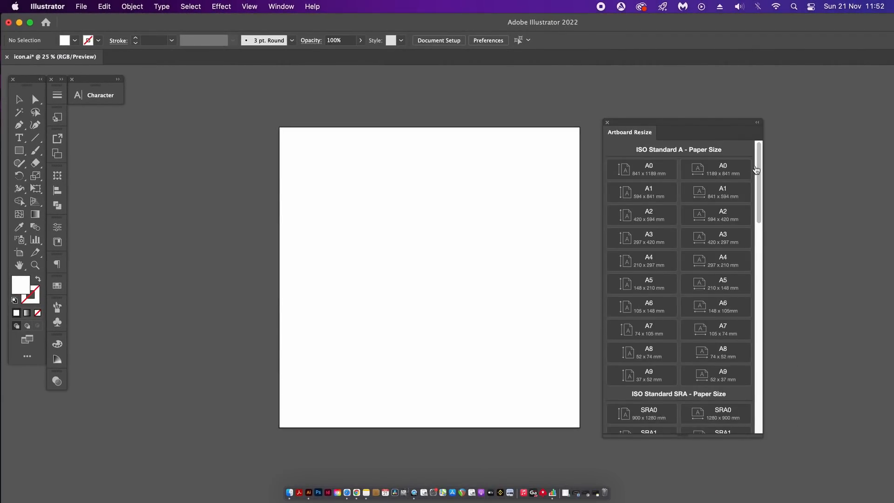
{"action": "mouse_move", "coordinate": [738, 187]}
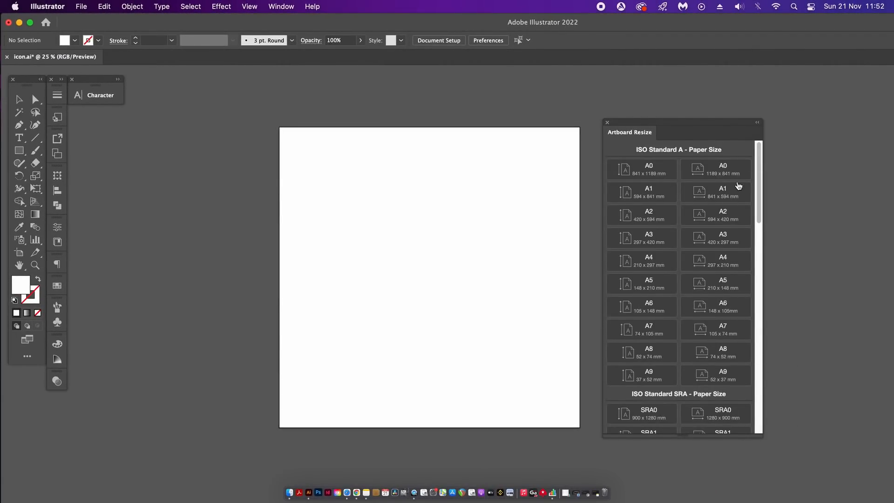
Resize the artboard to A1, A3 and A7 portrait, then A3 landscape.
{"action": "scroll", "scroll_direction": "down", "scroll_amount": 3}
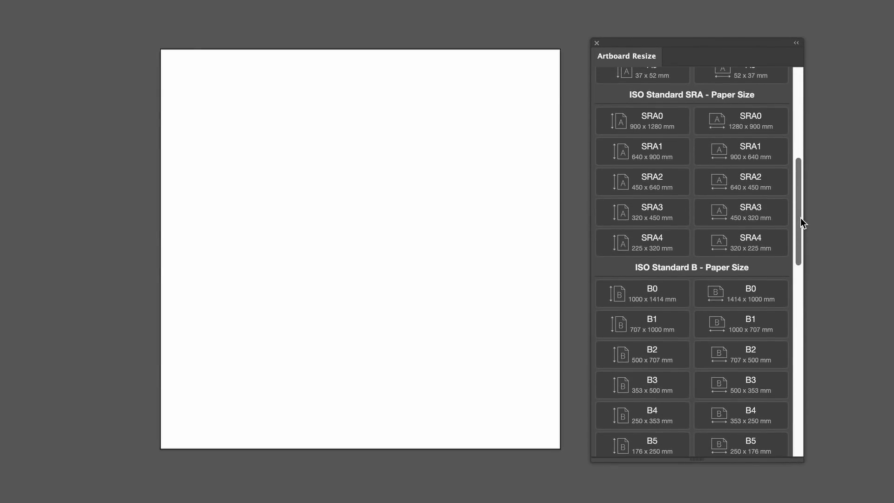
{"action": "scroll", "scroll_direction": "down", "scroll_amount": 3}
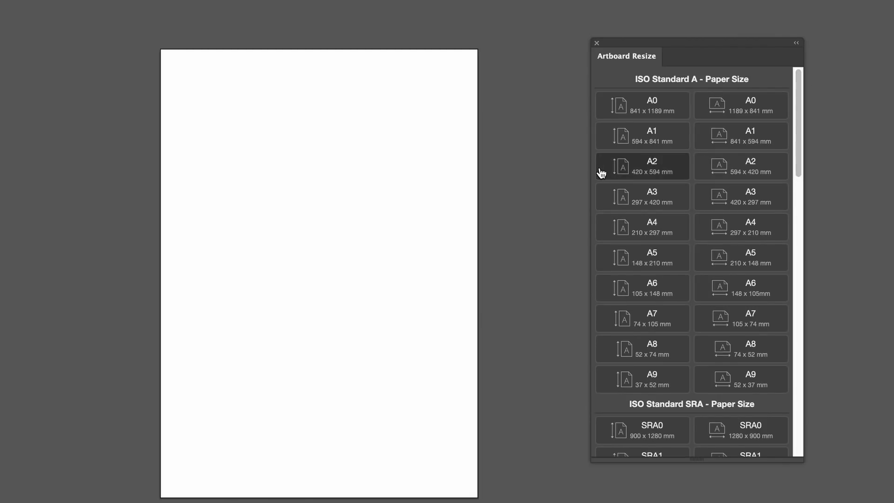
{"action": "left_click", "coordinate": [642, 135]}
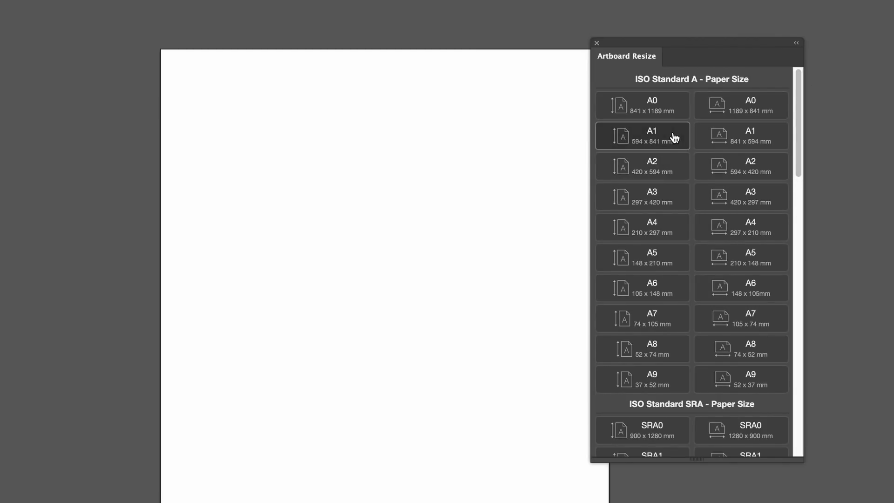
{"action": "left_click", "coordinate": [648, 196]}
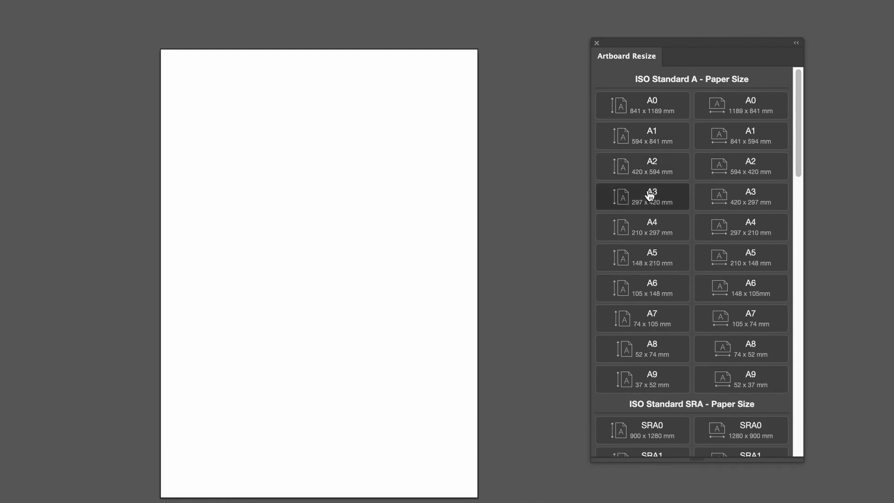
{"action": "left_click", "coordinate": [751, 226]}
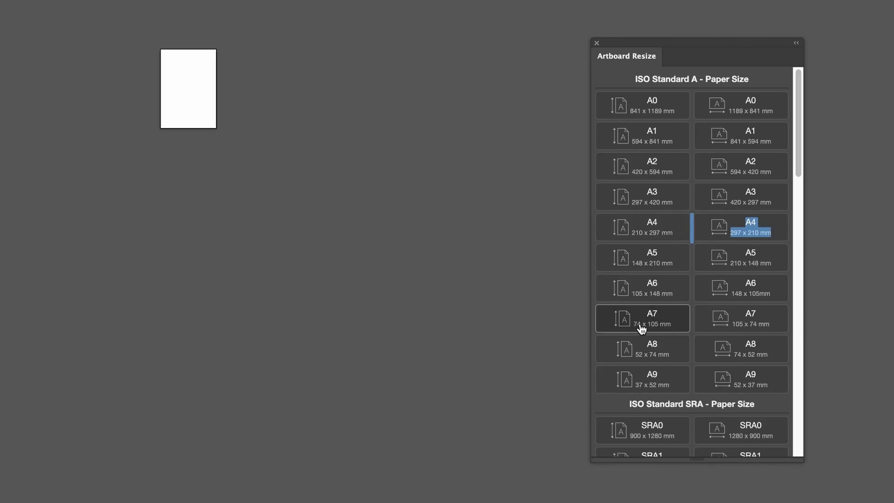
{"action": "left_click", "coordinate": [740, 197]}
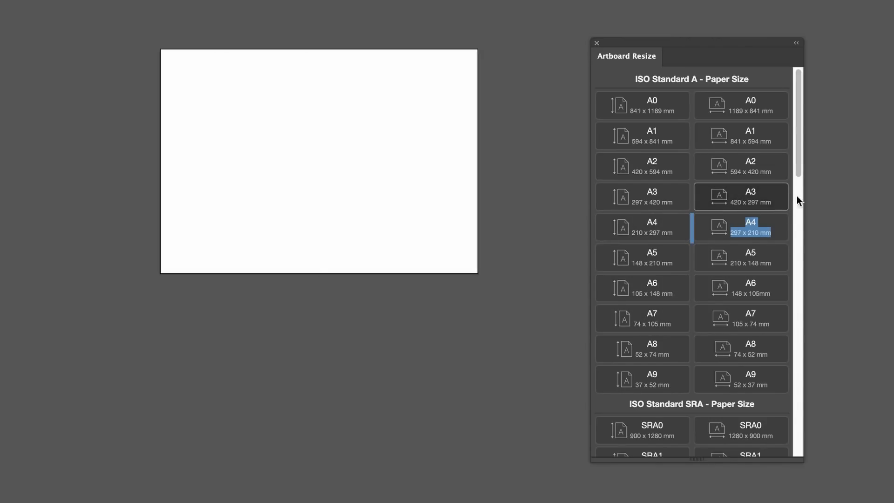
Resize the artboard to a US Legal portrait page.
{"action": "scroll", "scroll_direction": "down", "scroll_amount": 3}
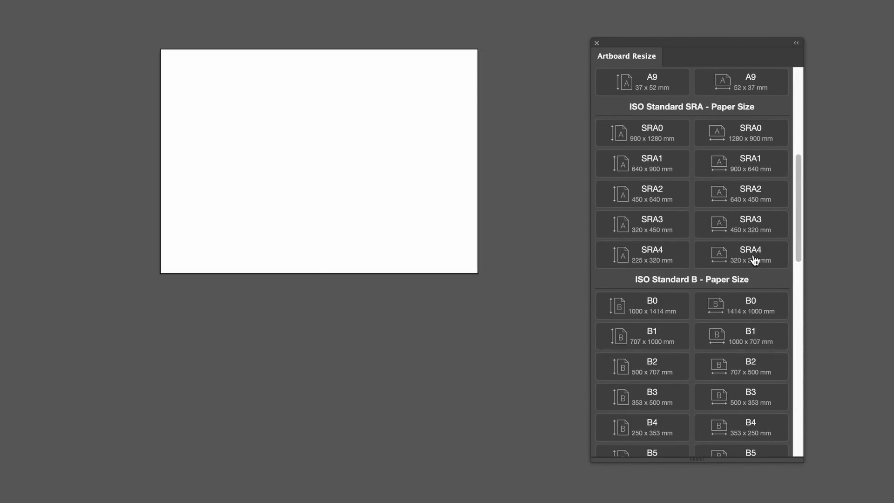
{"action": "scroll", "scroll_direction": "down", "scroll_amount": 3}
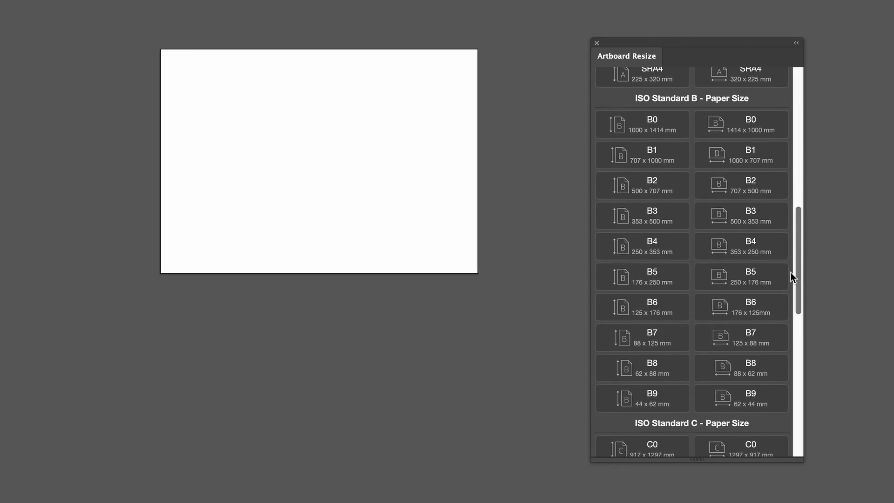
{"action": "scroll", "scroll_direction": "down", "scroll_amount": 3}
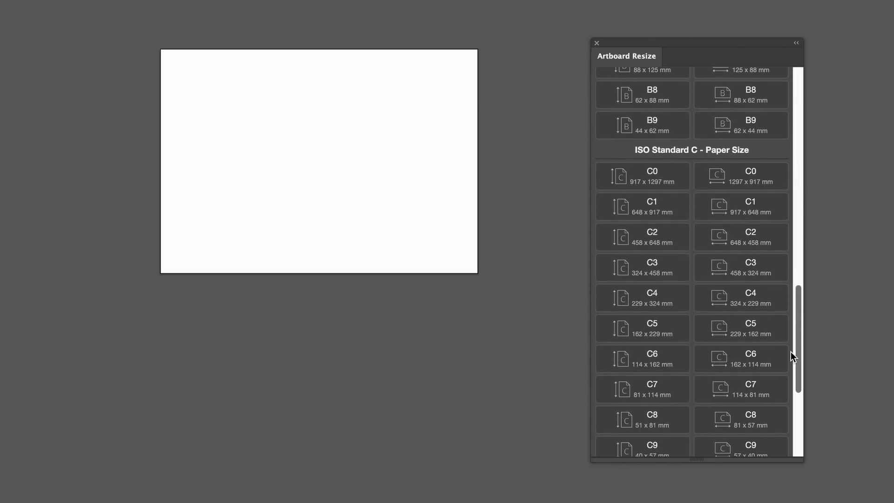
{"action": "scroll", "scroll_direction": "down", "scroll_amount": 3}
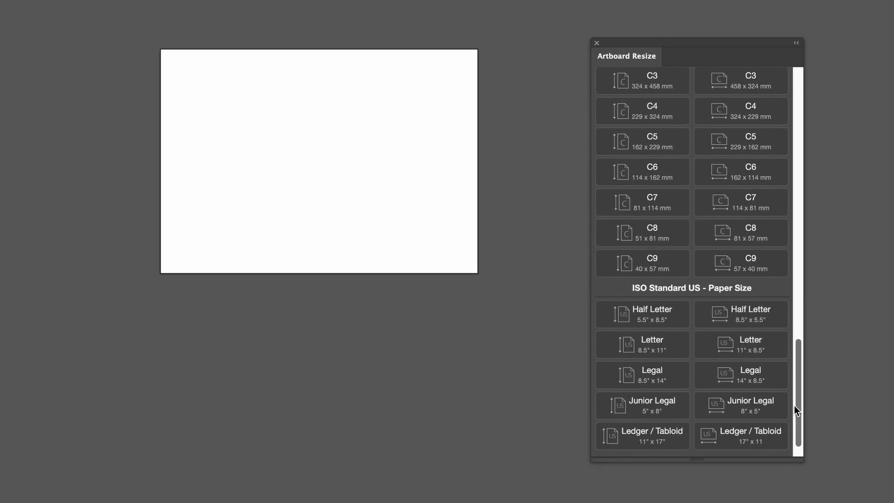
{"action": "scroll", "scroll_direction": "down", "scroll_amount": 3}
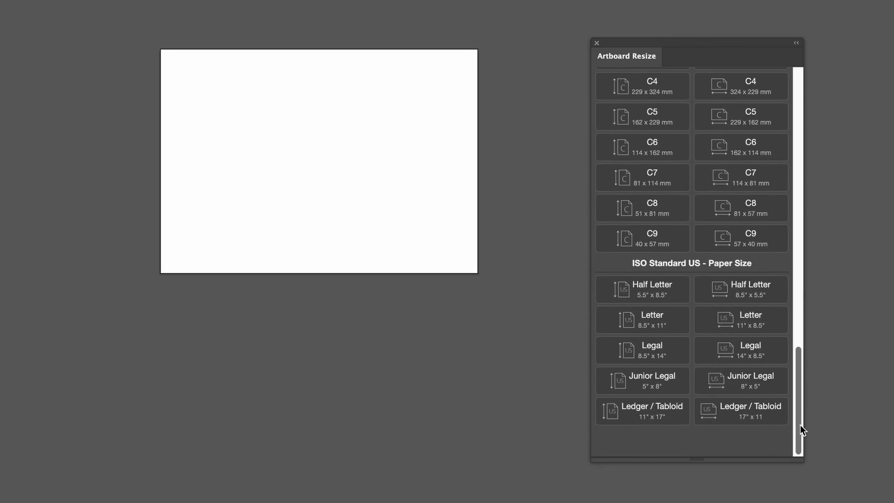
{"action": "left_click", "coordinate": [642, 350]}
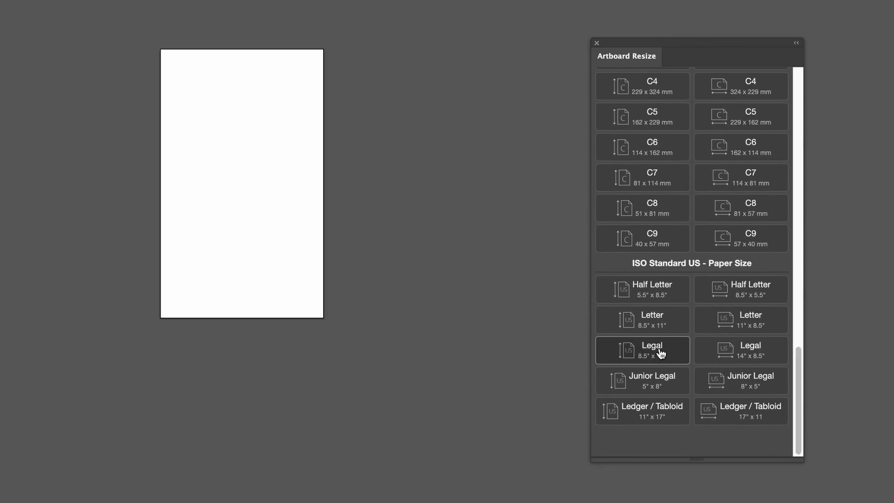
{"action": "left_click", "coordinate": [642, 350]}
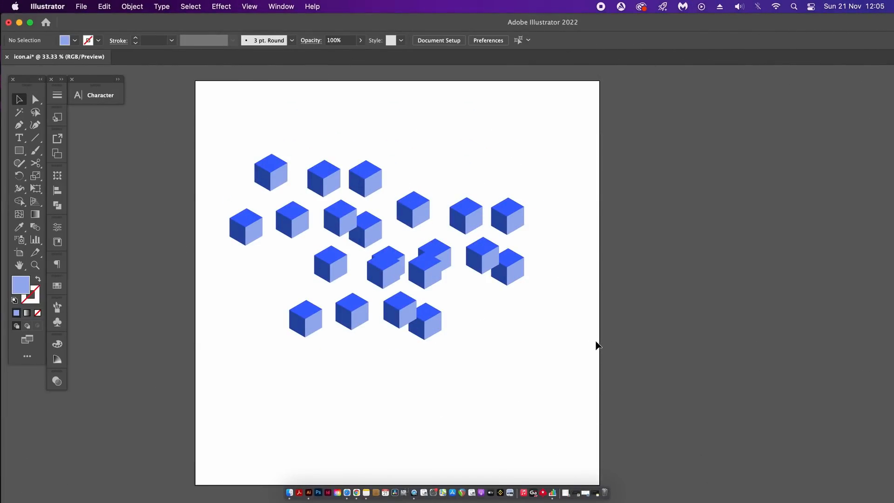
Open Arranger and set the Circle layout's size, clockwise direction, 201° start angle and centre.
{"action": "left_click", "coordinate": [280, 6]}
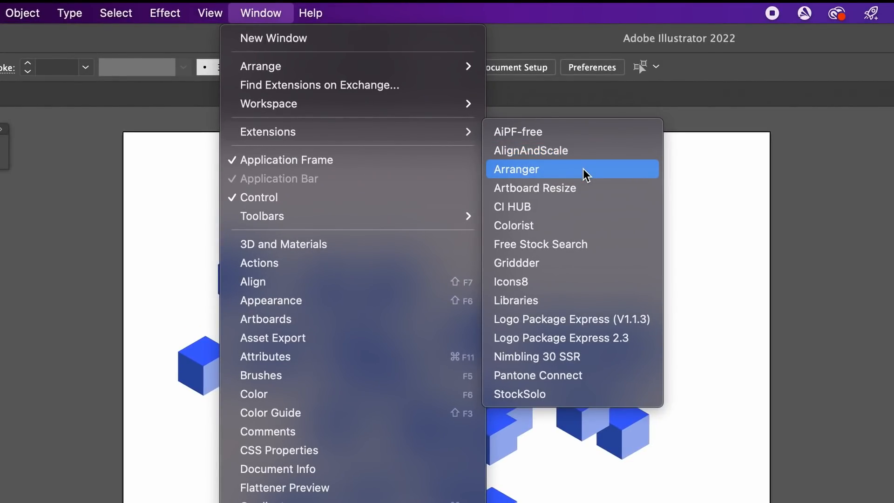
{"action": "left_click", "coordinate": [515, 169]}
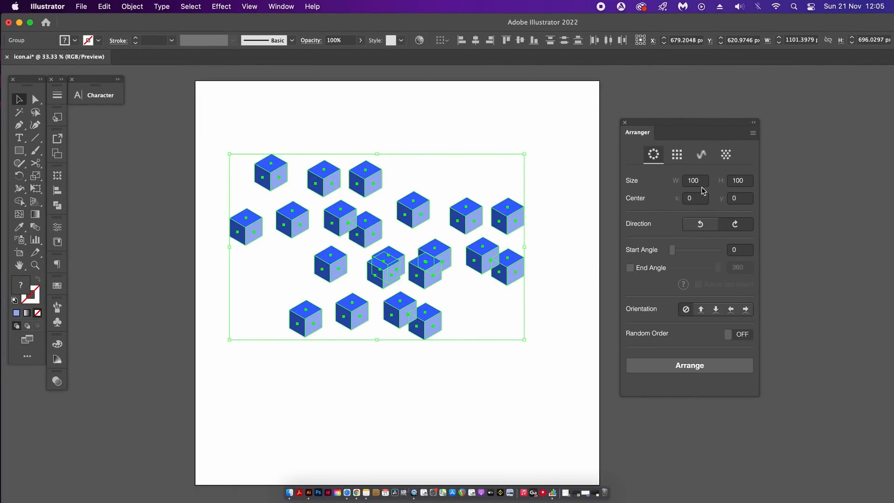
{"action": "left_click", "coordinate": [695, 180]}
{"action": "type", "text": "0"}
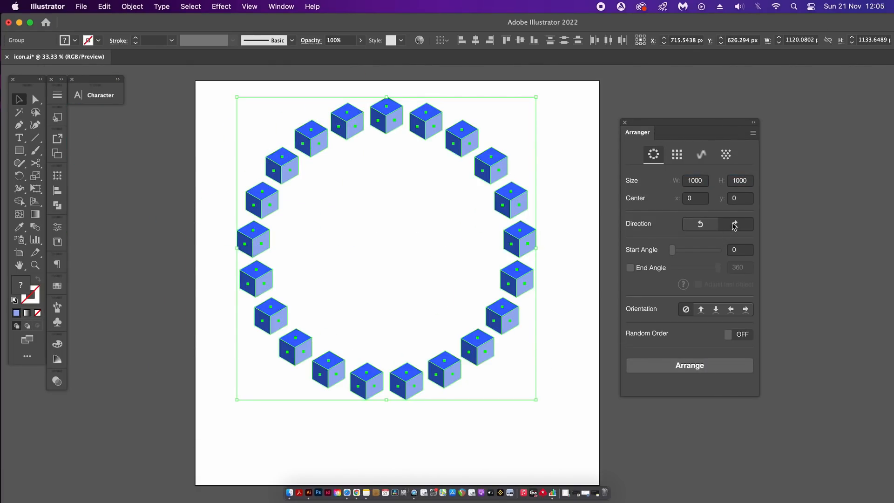
{"action": "left_click", "coordinate": [735, 224]}
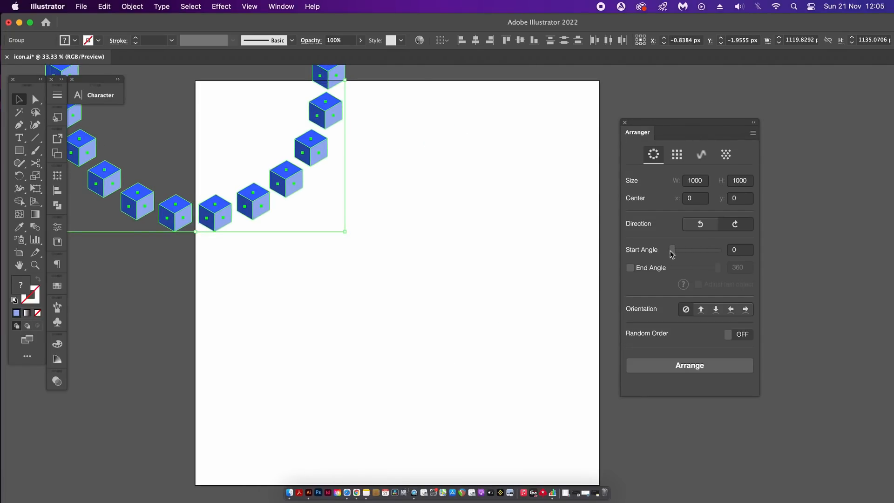
{"action": "left_click_drag", "start_coordinate": [672, 250], "coordinate": [698, 249]}
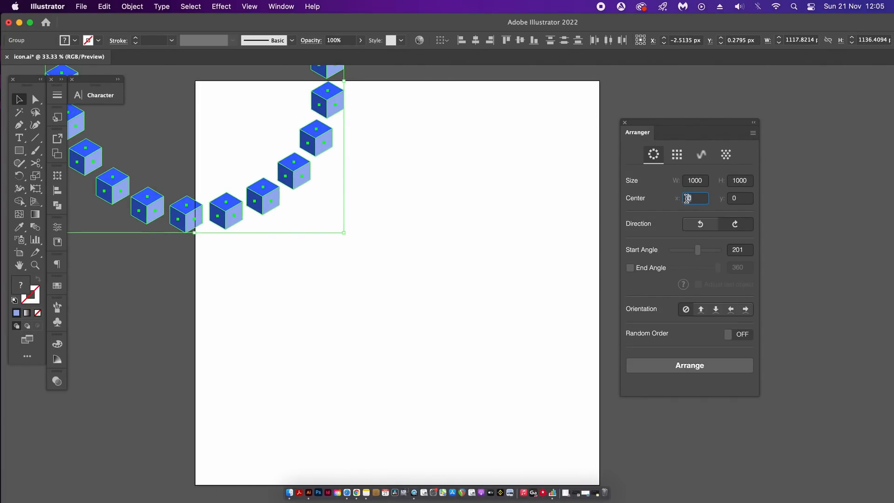
{"action": "left_click", "coordinate": [676, 155]}
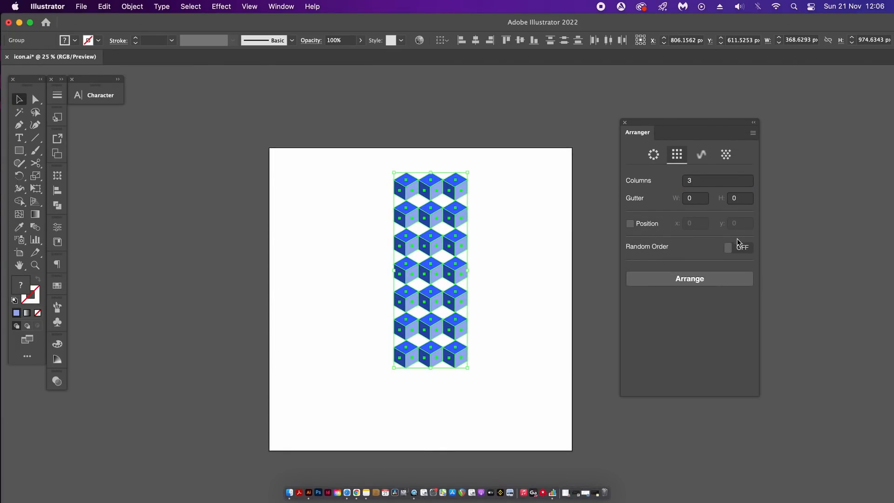
Arrange the cubes in a 6-column grid with gutter width and height of 55.
{"action": "left_click", "coordinate": [717, 181]}
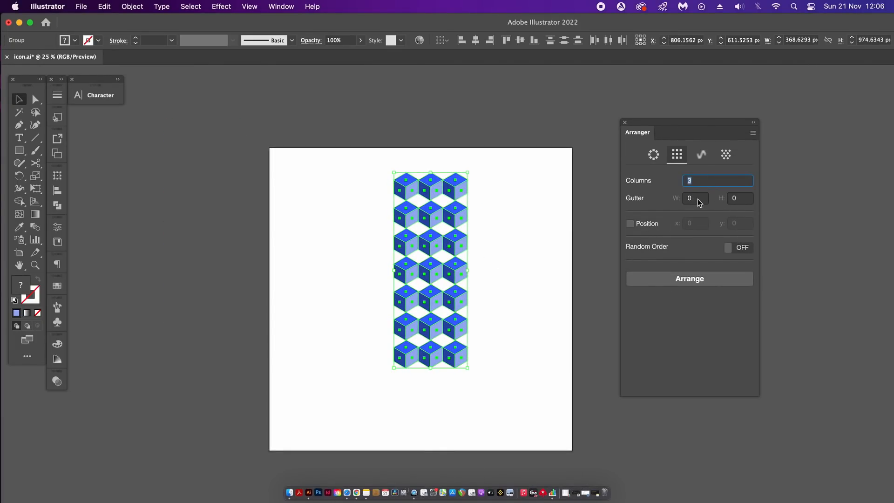
{"action": "left_click", "coordinate": [695, 198]}
{"action": "type", "text": "550"}
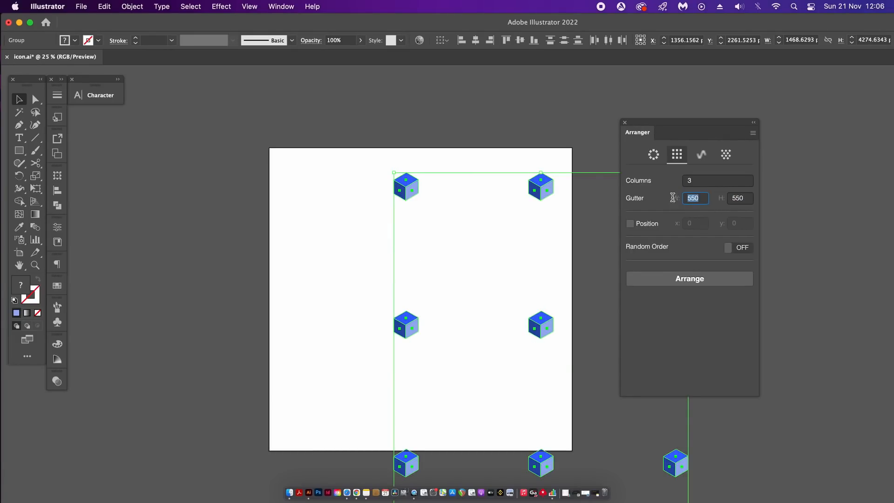
{"action": "left_click", "coordinate": [689, 279]}
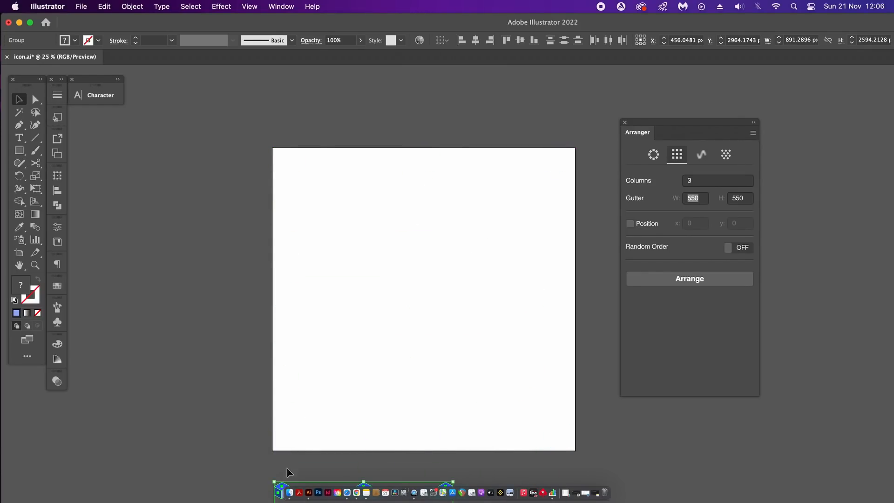
{"action": "left_click", "coordinate": [689, 279]}
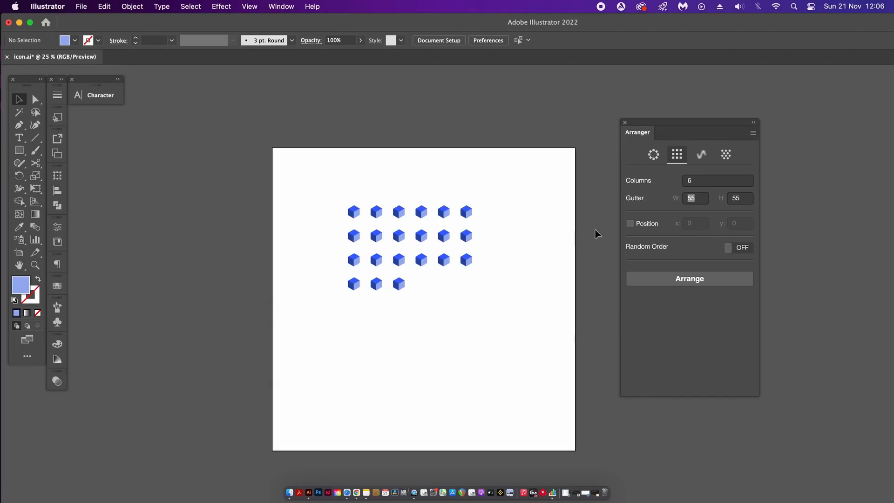
{"action": "left_click", "coordinate": [725, 154]}
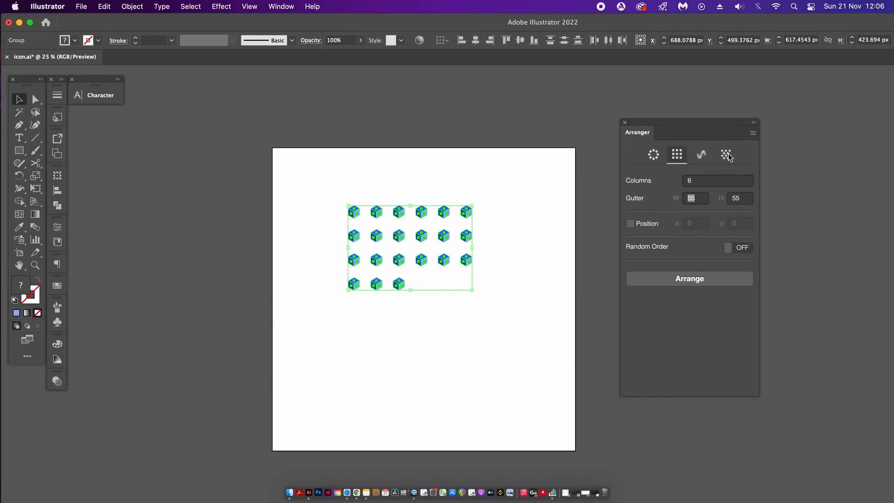
Arrange the cubes in Arranger's Wave layout with period 1000 and amplitude 100.
{"action": "left_click", "coordinate": [701, 155]}
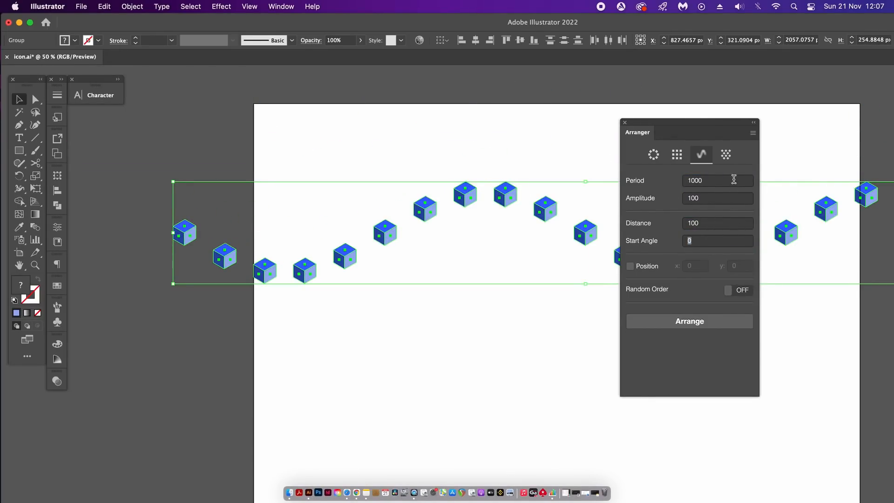
{"action": "left_click", "coordinate": [725, 155]}
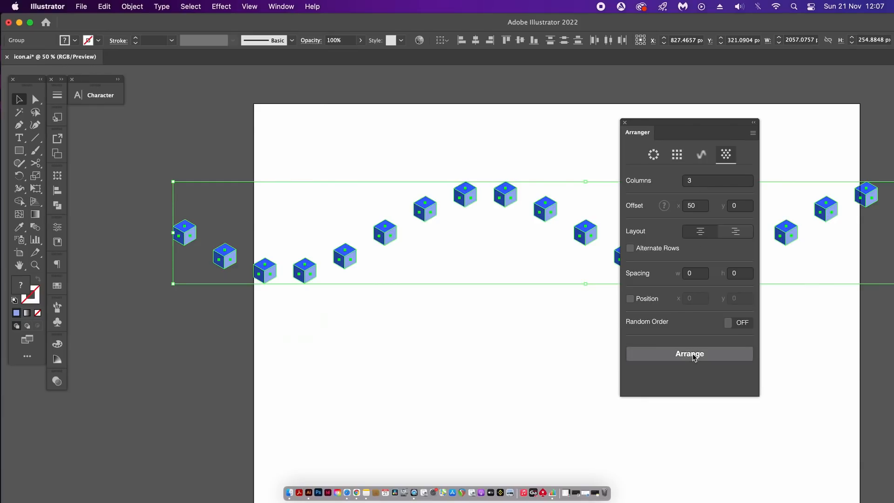
Apply the staggered grid with 6 columns and x/y offsets of 50, then deselect.
{"action": "left_click", "coordinate": [689, 354]}
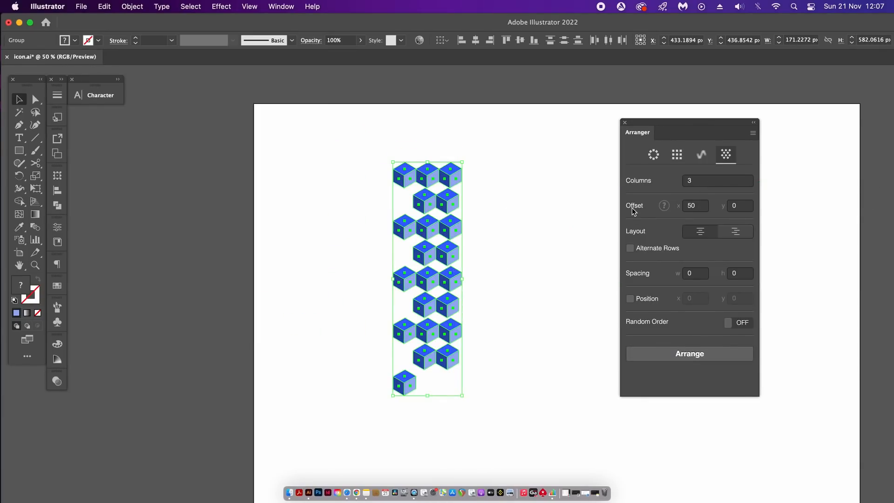
{"action": "left_click", "coordinate": [717, 181]}
{"action": "type", "text": "6"}
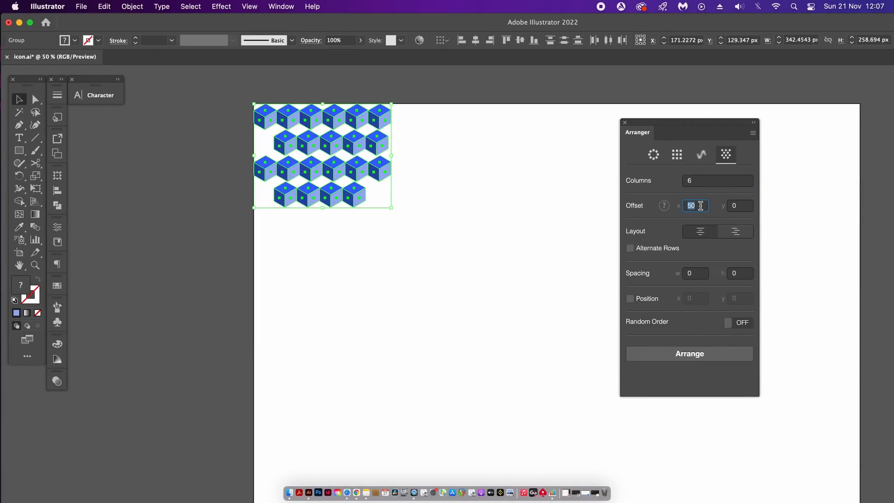
{"action": "left_click", "coordinate": [740, 205]}
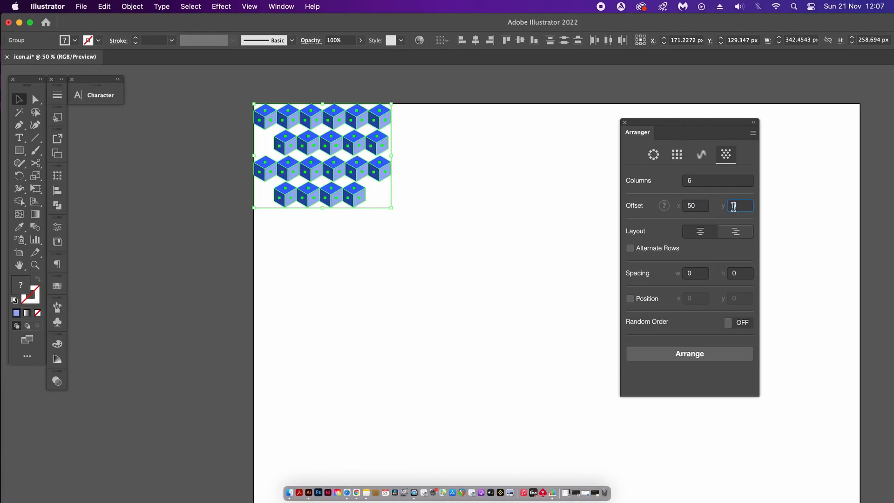
{"action": "type", "text": "50"}
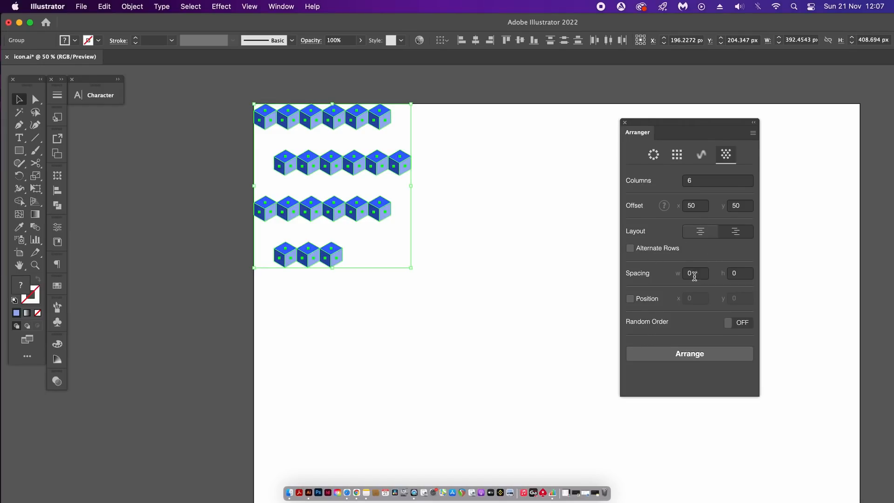
{"action": "left_click", "coordinate": [527, 227]}
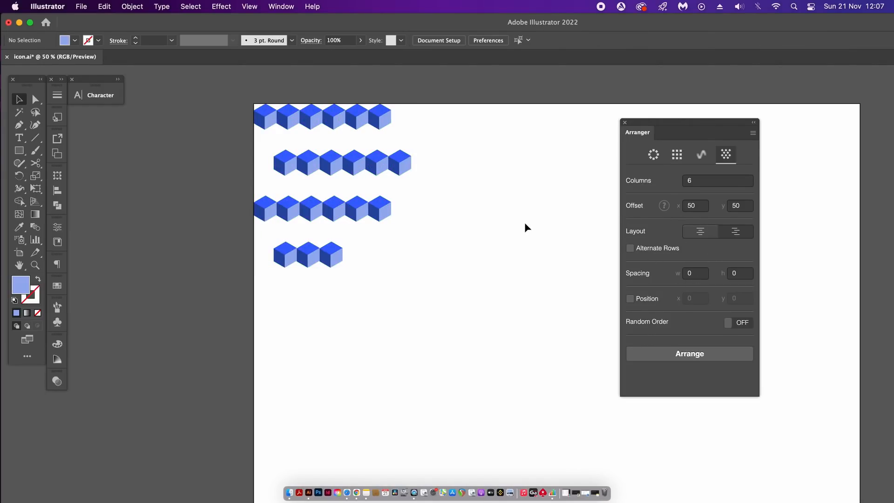
{"action": "mouse_move", "coordinate": [527, 225]}
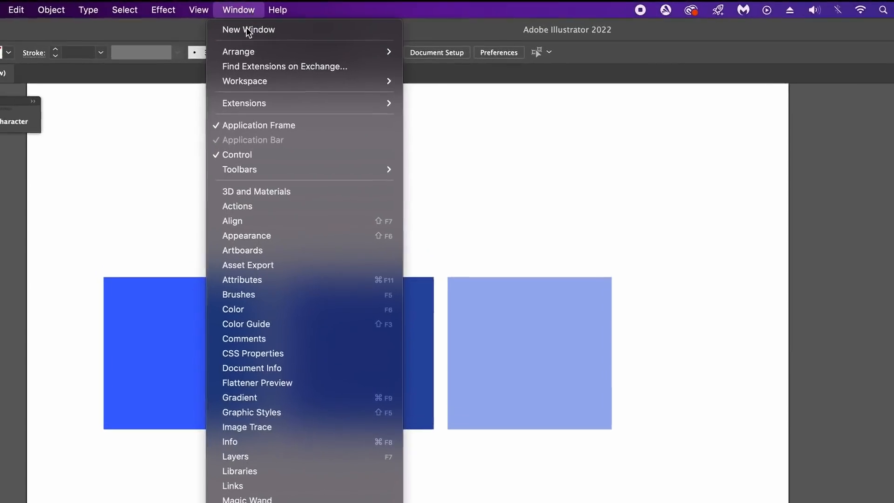
Build the isometric cube from the three squares using the Nimbling 30 SSR extension.
{"action": "left_click", "coordinate": [244, 102]}
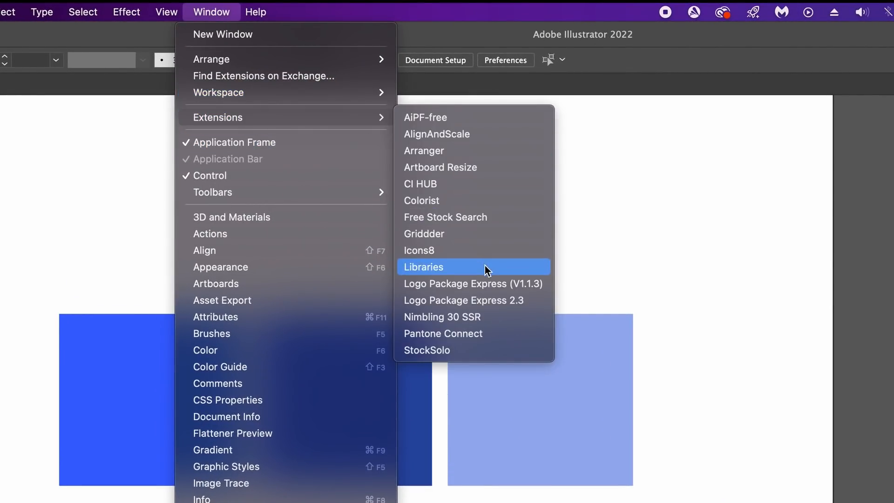
{"action": "mouse_move", "coordinate": [529, 323]}
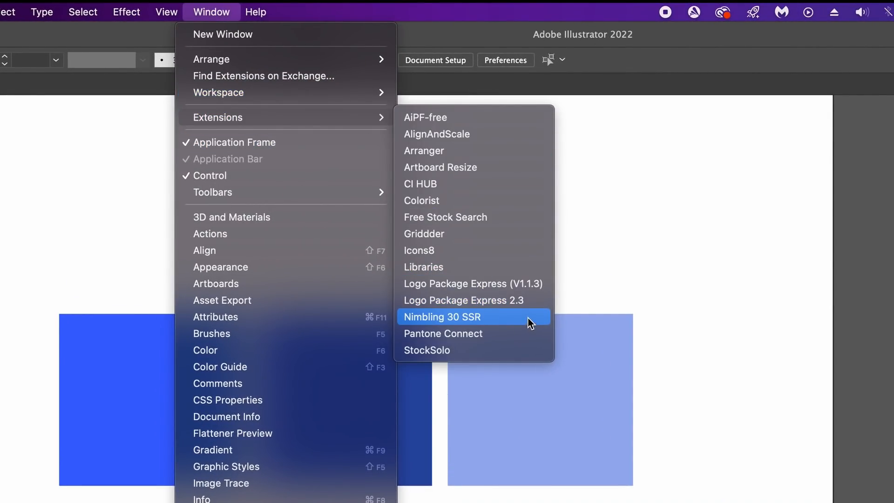
{"action": "left_click", "coordinate": [441, 317]}
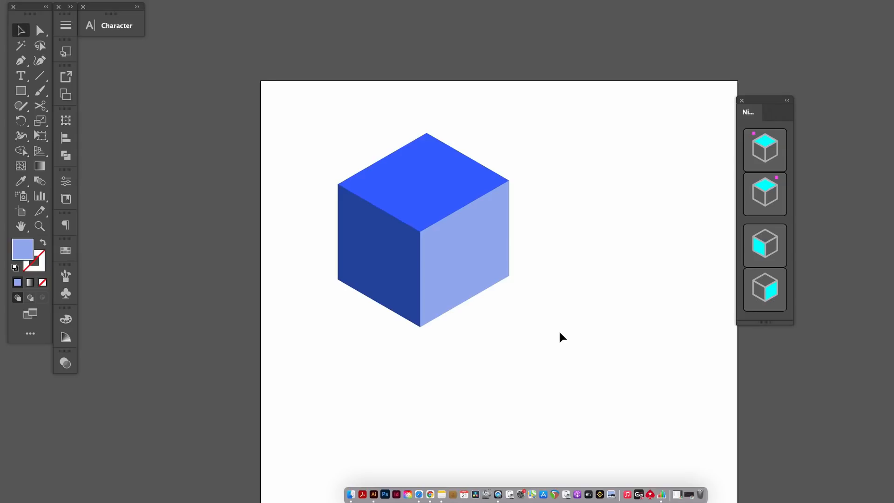
{"action": "left_click", "coordinate": [423, 237]}
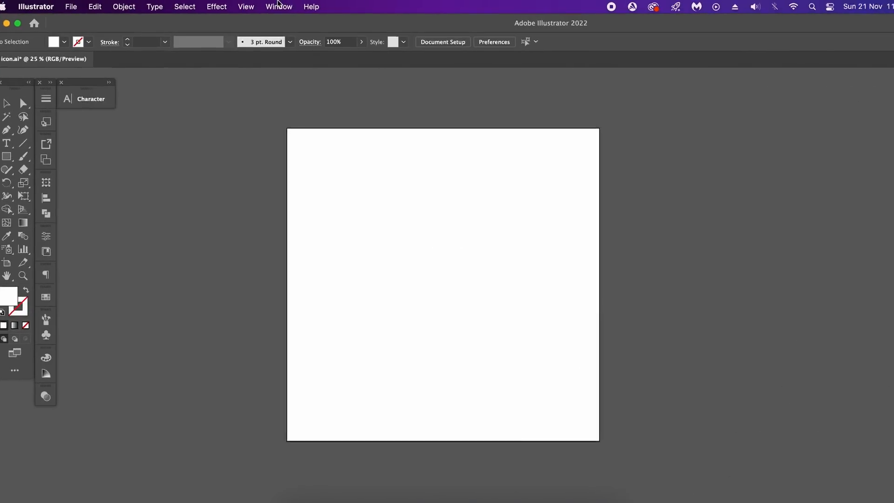
Open Icons8, show Gradient-style car icons, set SVG format and pick a car icon.
{"action": "left_click", "coordinate": [278, 7]}
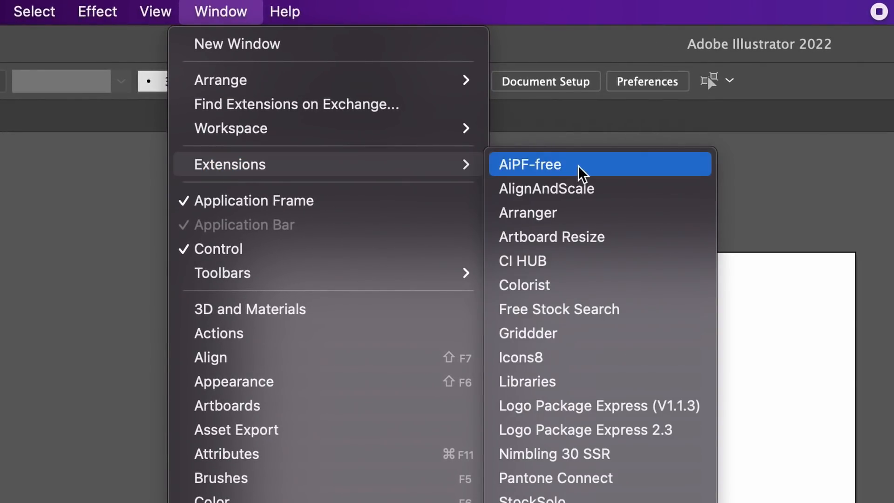
{"action": "mouse_move", "coordinate": [624, 371]}
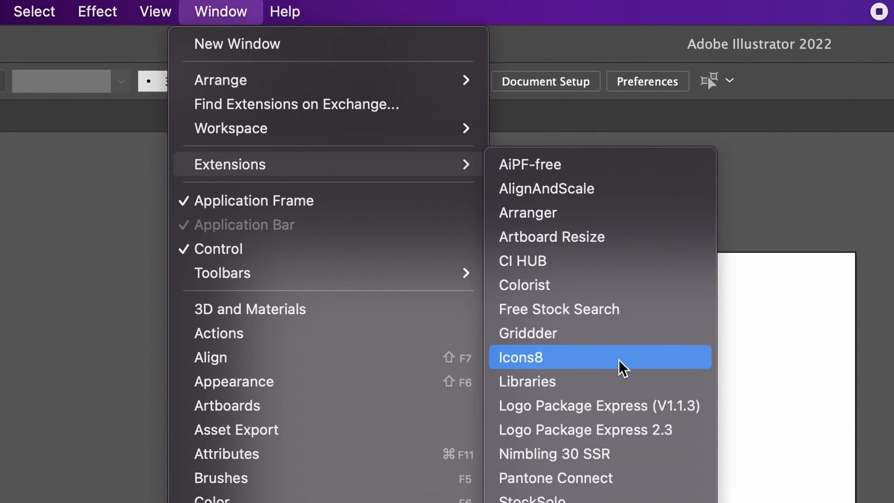
{"action": "left_click", "coordinate": [520, 358]}
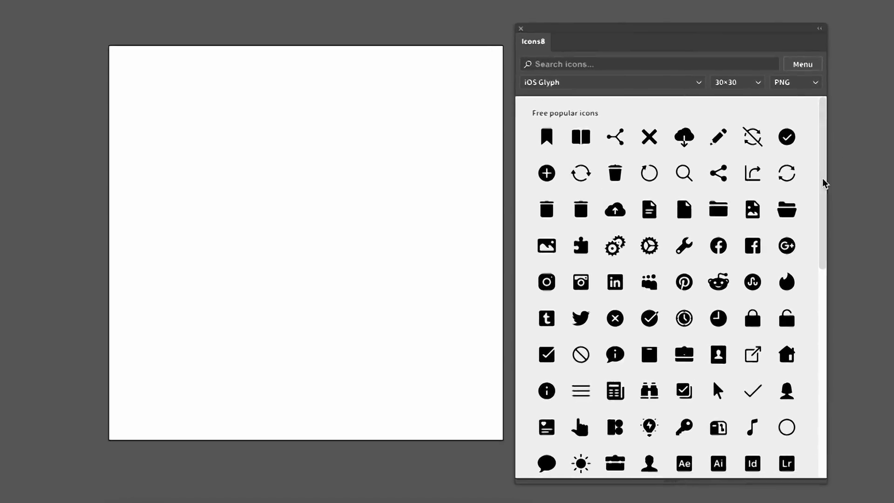
{"action": "left_click", "coordinate": [610, 82]}
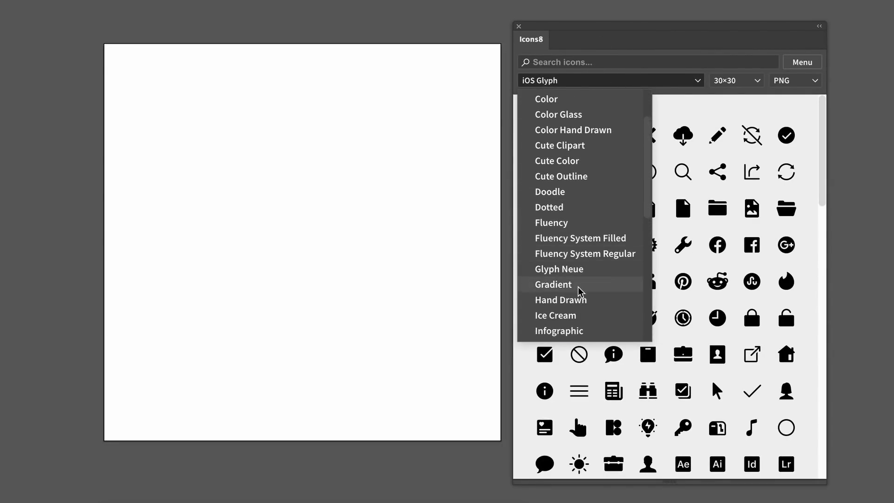
{"action": "left_click", "coordinate": [552, 284]}
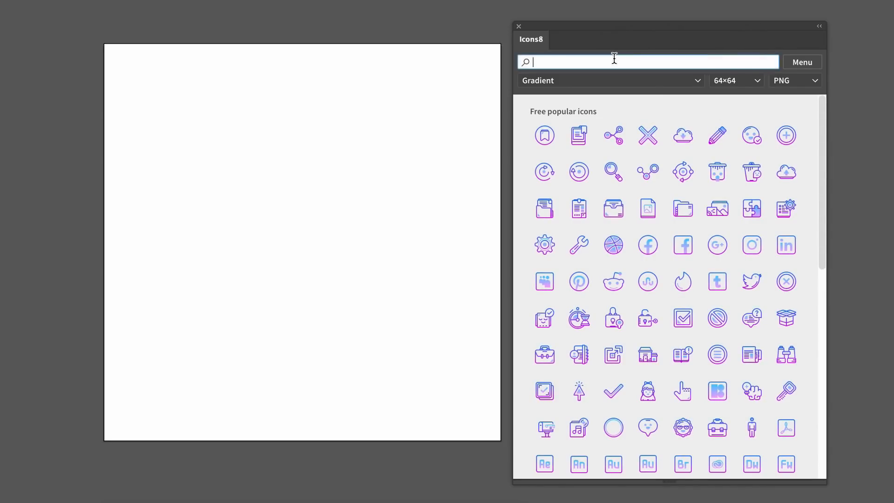
{"action": "type", "text": "happy"}
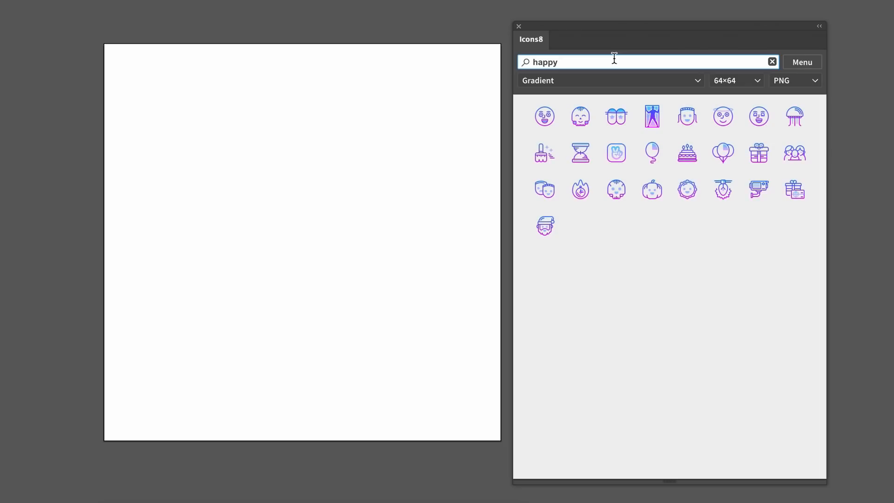
{"action": "mouse_move", "coordinate": [802, 90]}
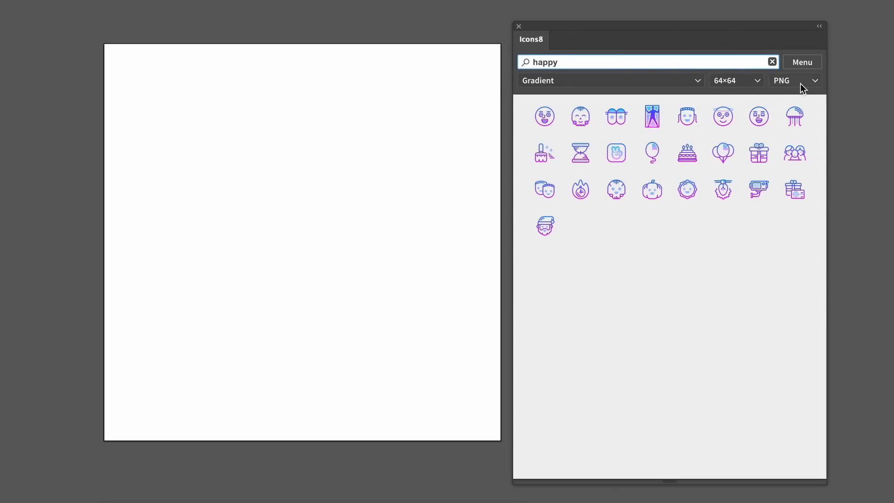
{"action": "left_click", "coordinate": [815, 80]}
{"action": "type", "text": "car"}
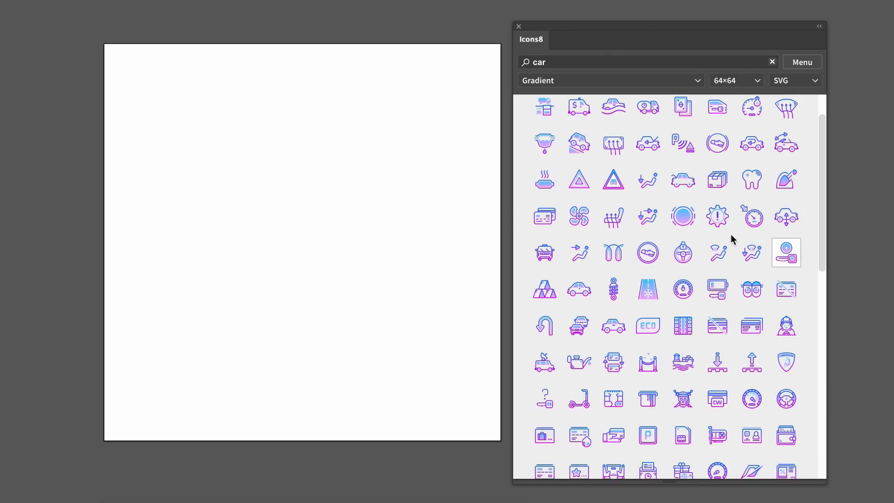
{"action": "left_click", "coordinate": [786, 253]}
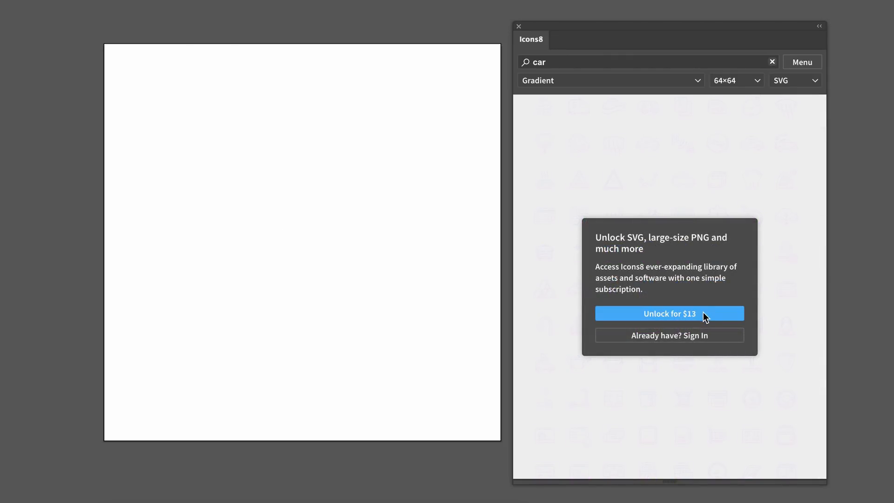
{"action": "mouse_move", "coordinate": [721, 141]}
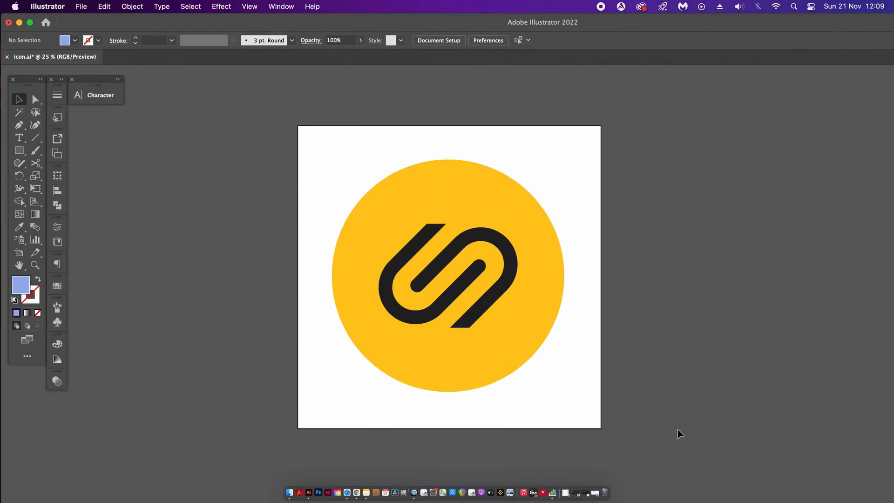
{"action": "mouse_move", "coordinate": [389, 6]}
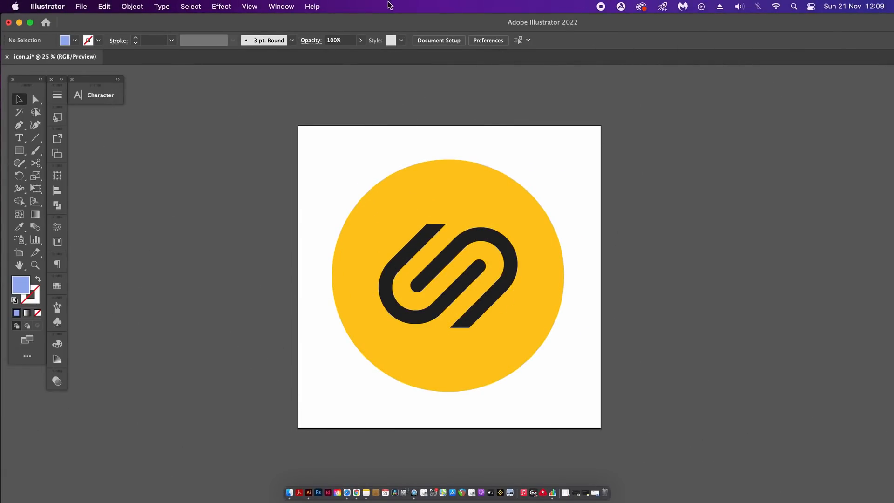
Launch Logo Package Express 2.3 from Window > Extensions and select the yellow circle logo.
{"action": "left_click", "coordinate": [281, 6]}
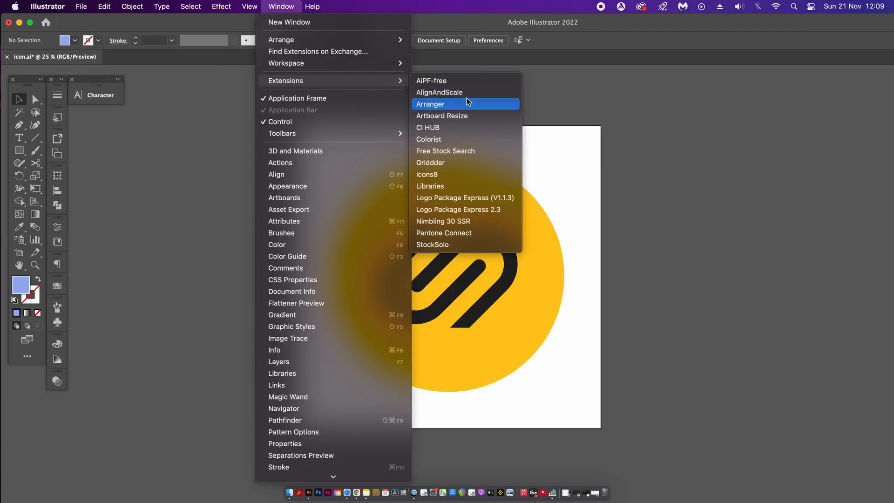
{"action": "mouse_move", "coordinate": [515, 214]}
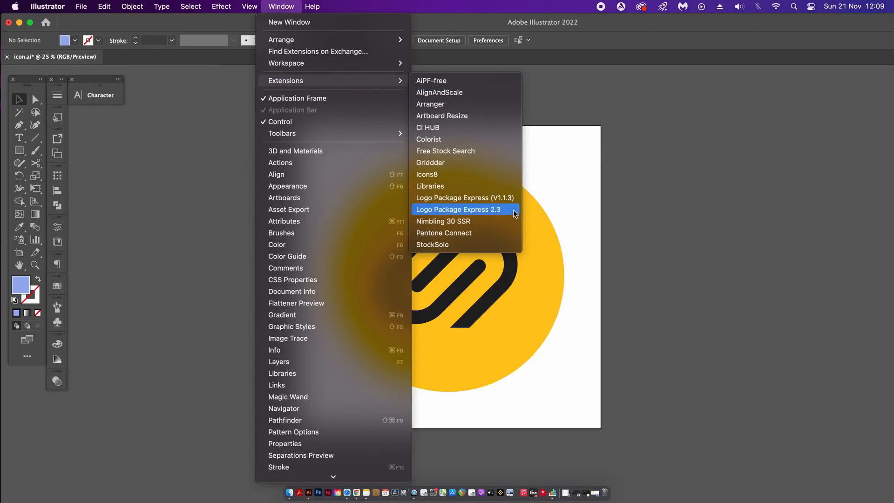
{"action": "left_click", "coordinate": [459, 209]}
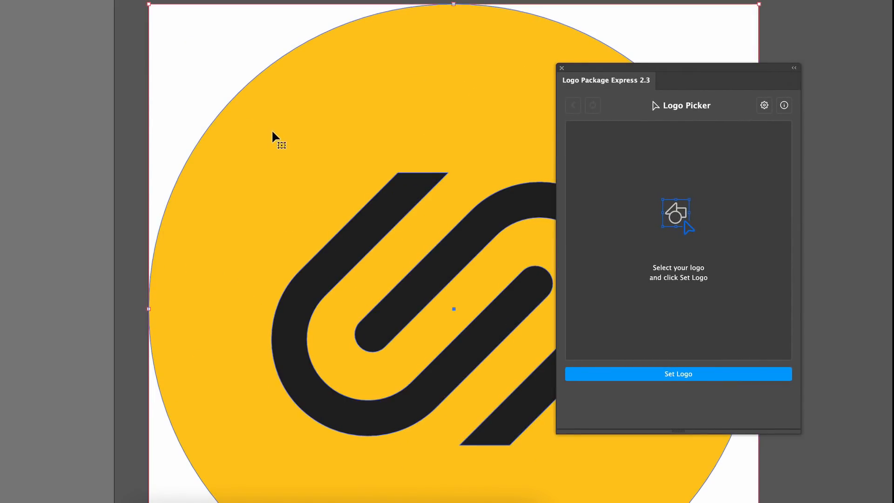
{"action": "left_click", "coordinate": [678, 374]}
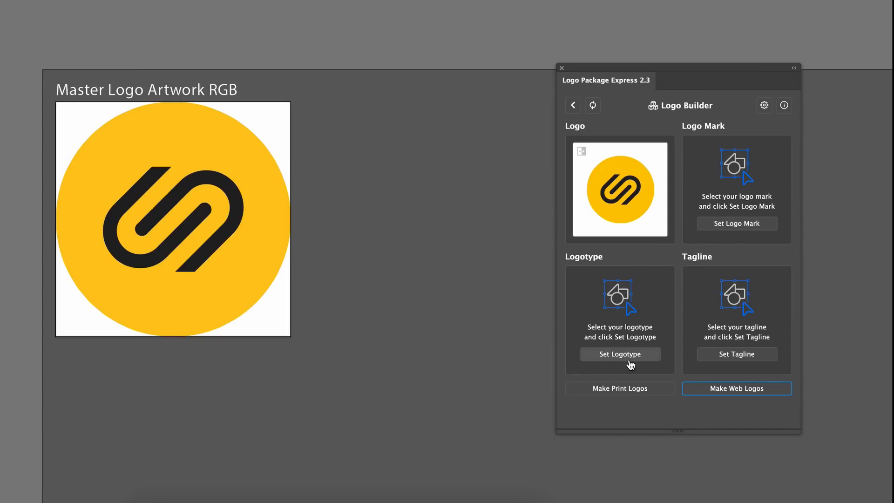
{"action": "mouse_move", "coordinate": [731, 332]}
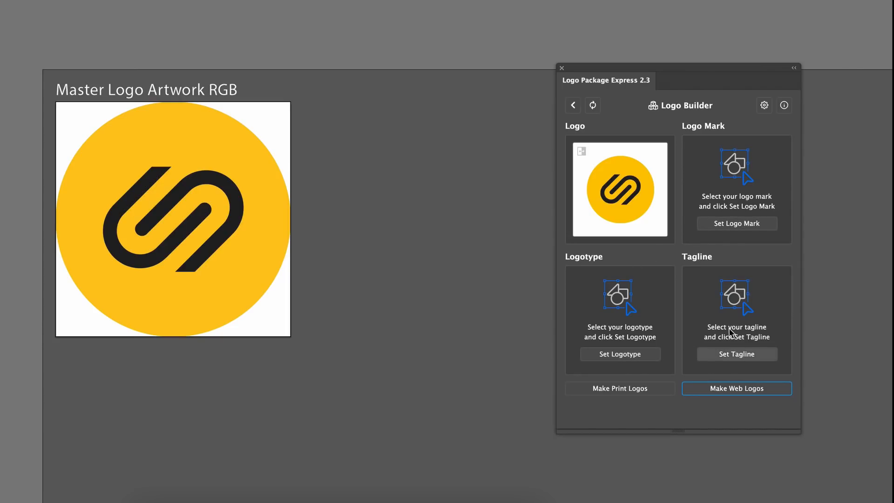
Review the Formats, Naming, Scale and Color settings tabs, then return to Logo Builder.
{"action": "left_click", "coordinate": [763, 105]}
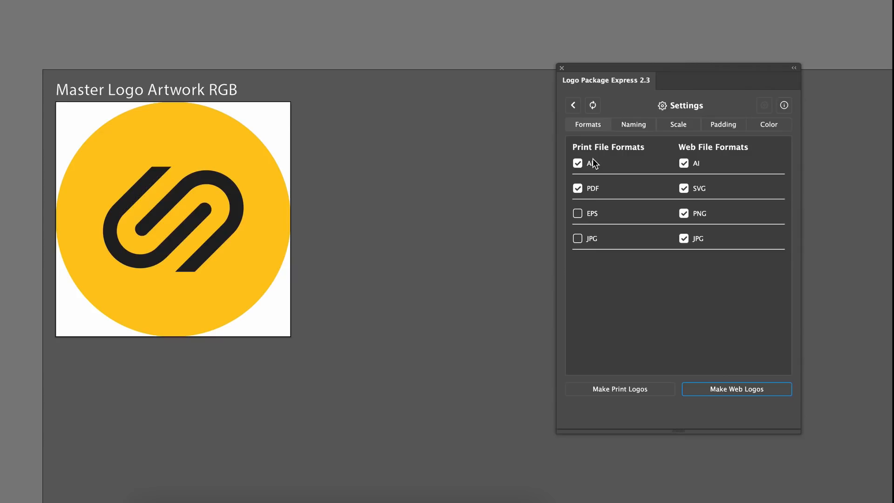
{"action": "left_click", "coordinate": [634, 124]}
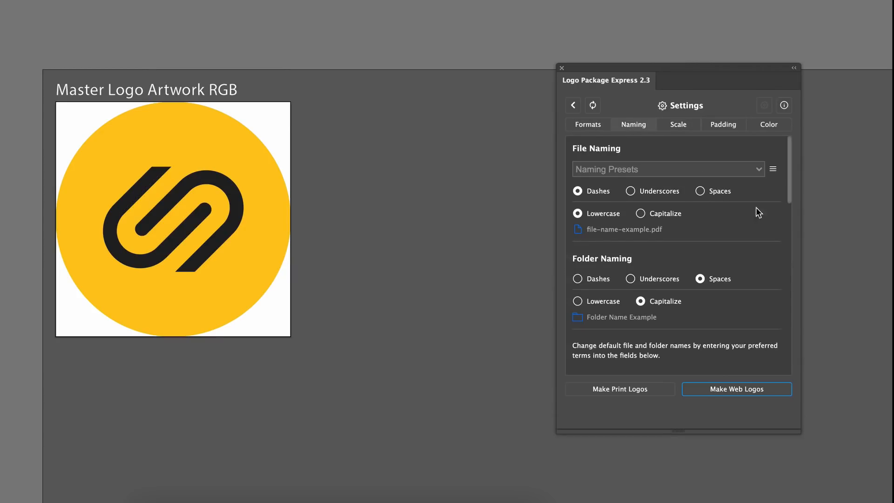
{"action": "scroll", "scroll_direction": "down", "scroll_amount": 3}
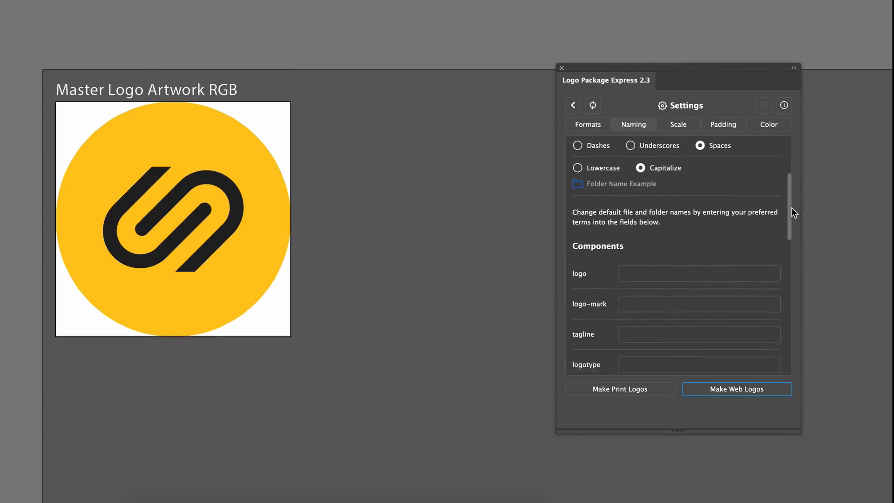
{"action": "left_click", "coordinate": [678, 124]}
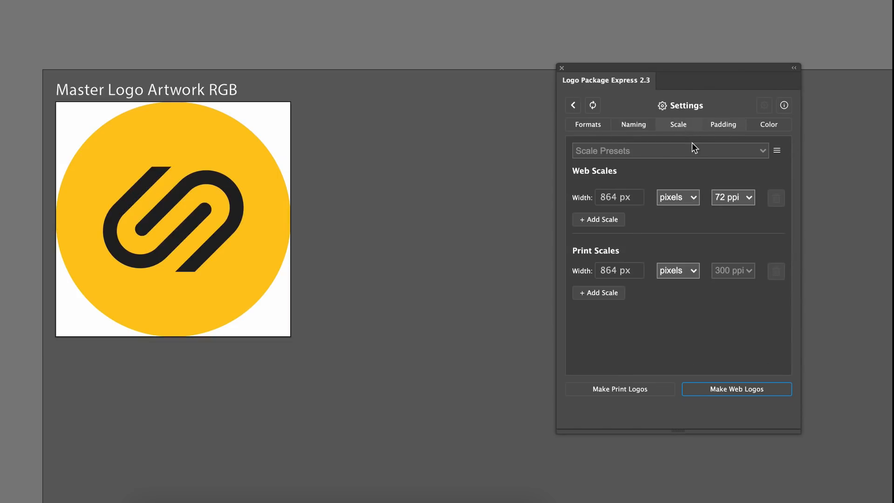
{"action": "mouse_move", "coordinate": [722, 151]}
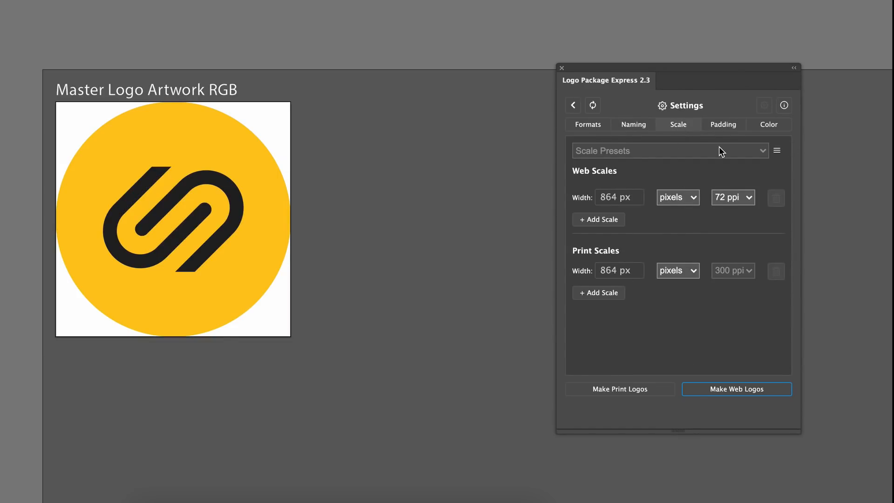
{"action": "left_click", "coordinate": [768, 124]}
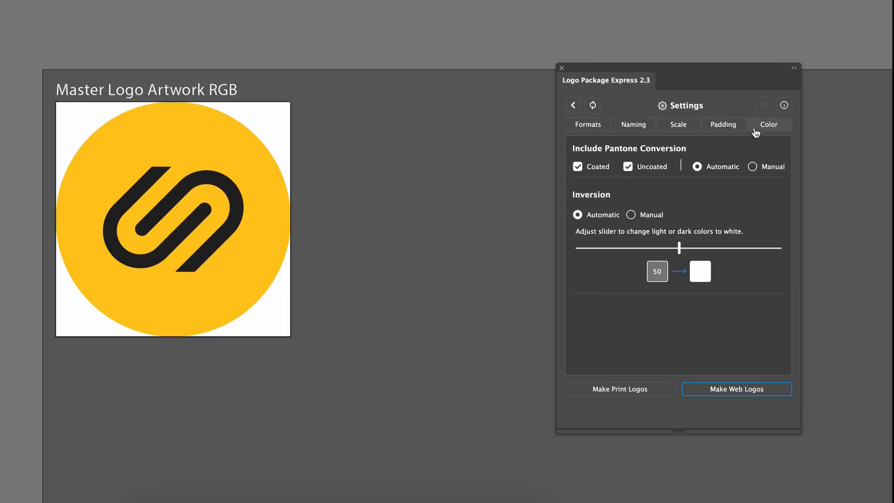
{"action": "left_click", "coordinate": [587, 124]}
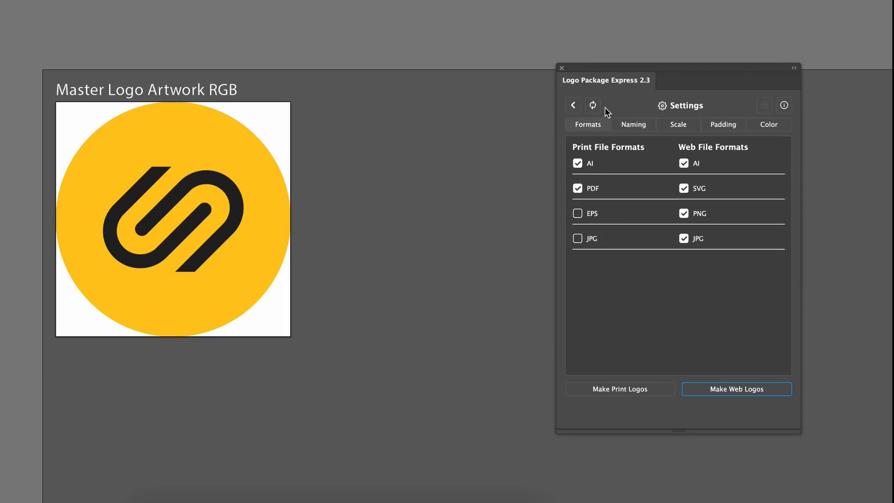
{"action": "left_click", "coordinate": [572, 105]}
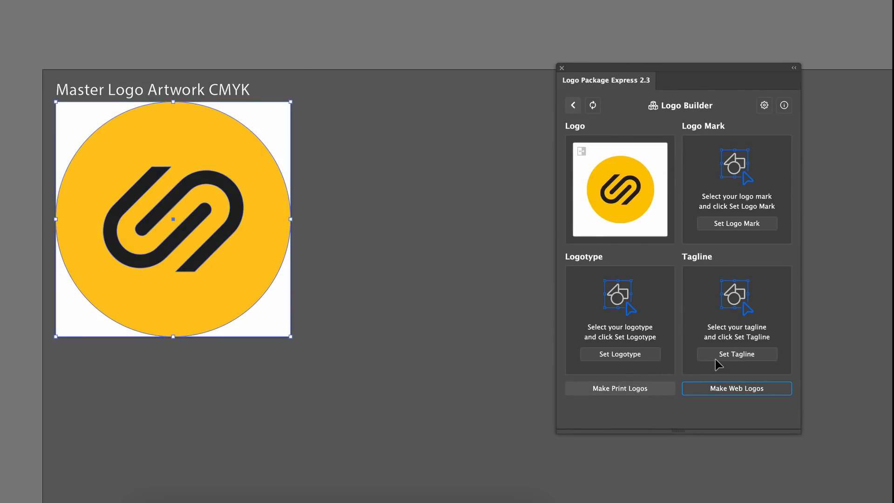
Make the print logos and scroll through variants such as the one-colour version.
{"action": "left_click", "coordinate": [736, 388]}
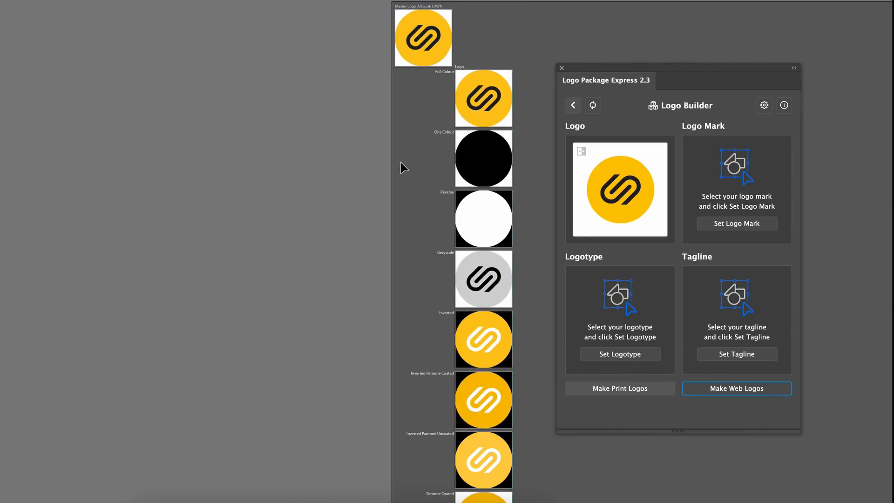
{"action": "left_click", "coordinate": [620, 388]}
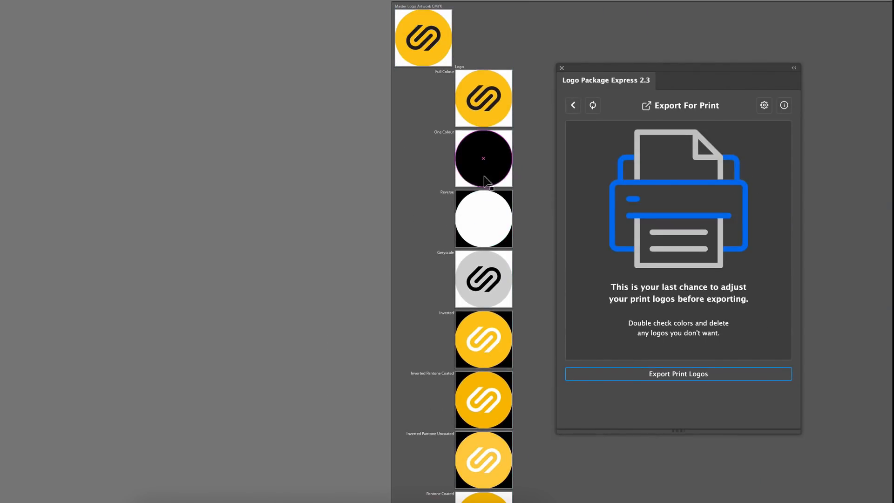
{"action": "scroll", "scroll_direction": "down", "scroll_amount": 3}
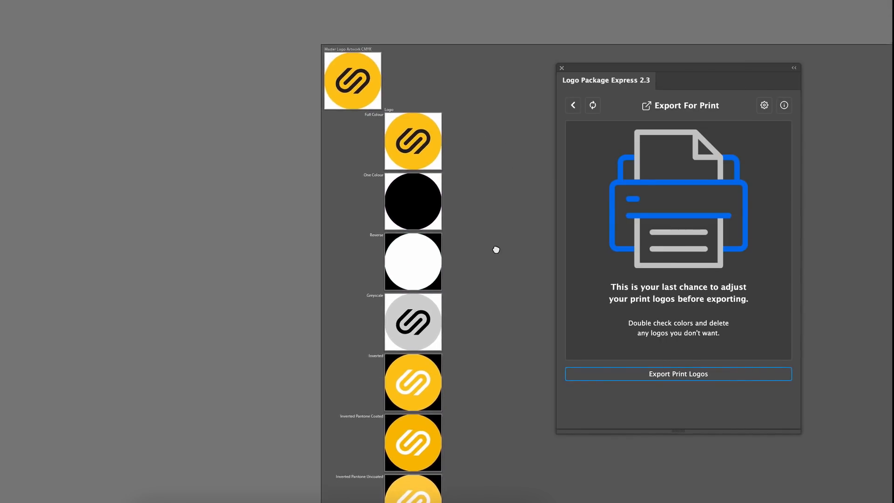
{"action": "scroll", "scroll_direction": "down", "scroll_amount": 3}
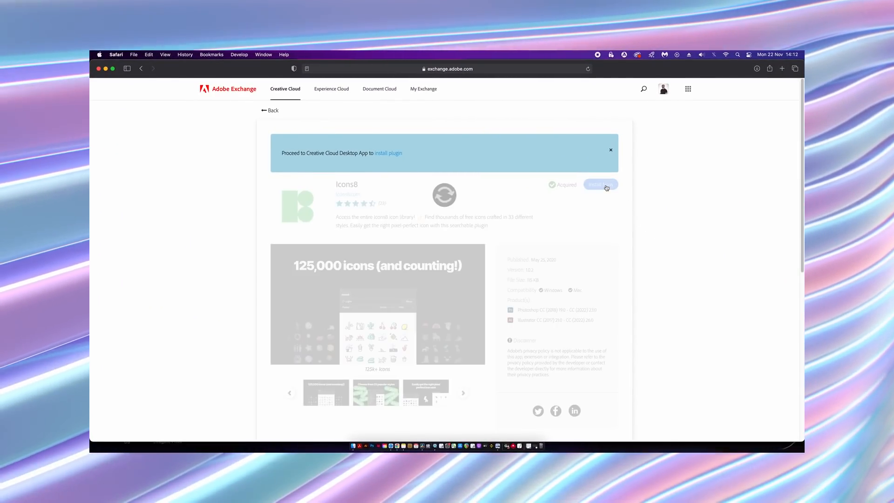
Install the Icons8 plugin and allow Safari to open Creative Cloud.
{"action": "left_click", "coordinate": [600, 184]}
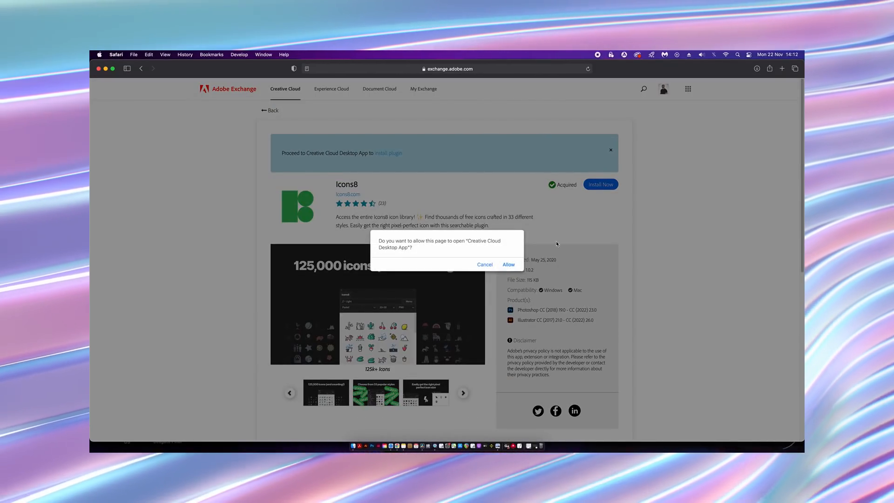
{"action": "left_click", "coordinate": [485, 264]}
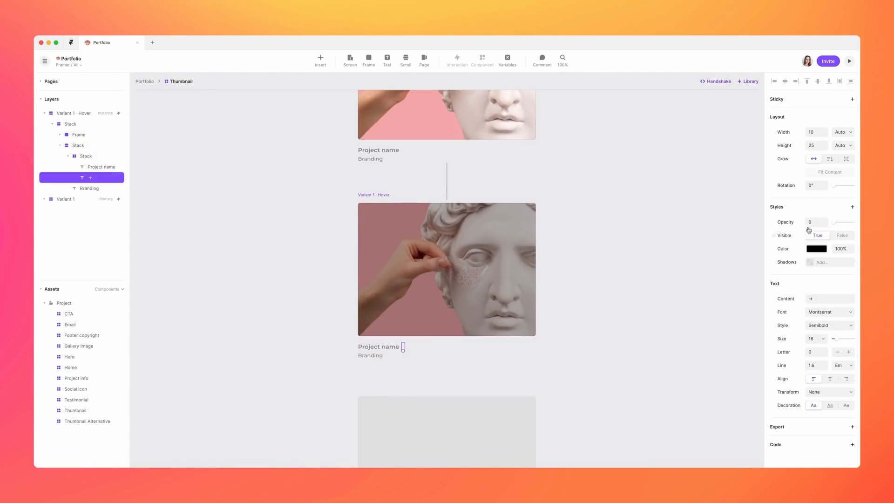
Preview the portfolio site, browse the project grid, and open the Fleur thumbnail.
{"action": "left_click", "coordinate": [70, 124]}
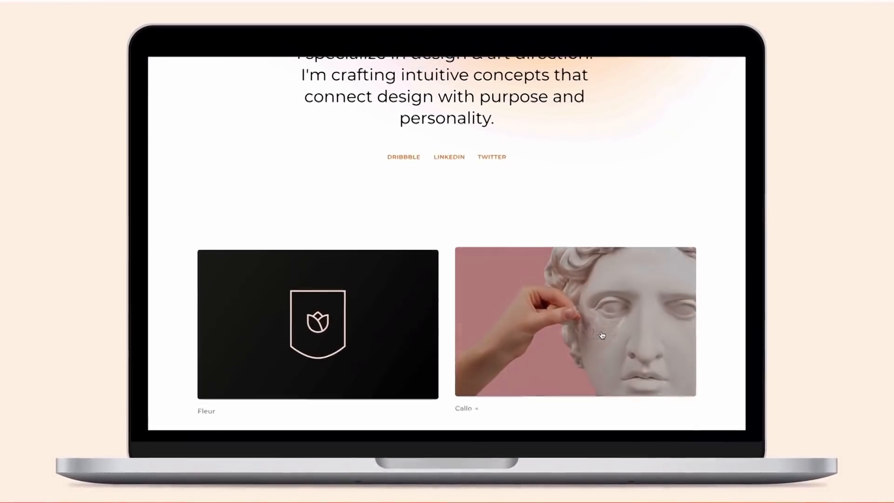
{"action": "scroll", "scroll_direction": "down", "scroll_amount": 3}
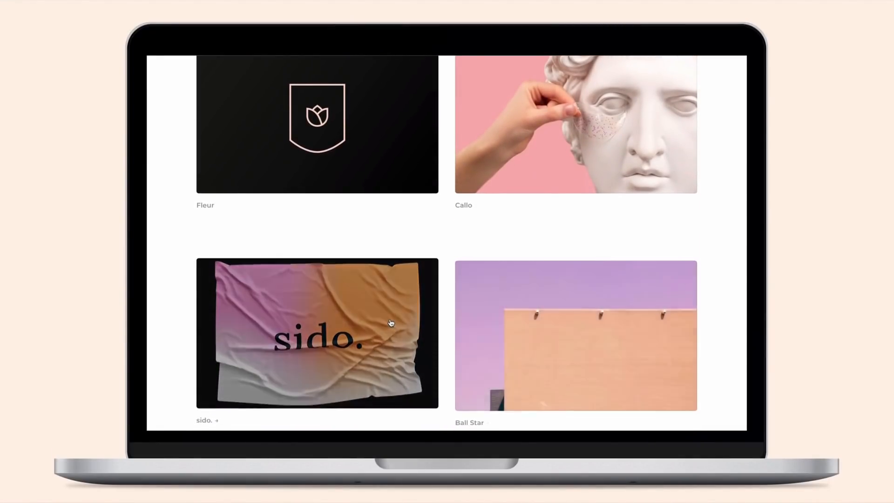
{"action": "scroll", "scroll_direction": "up", "scroll_amount": 3}
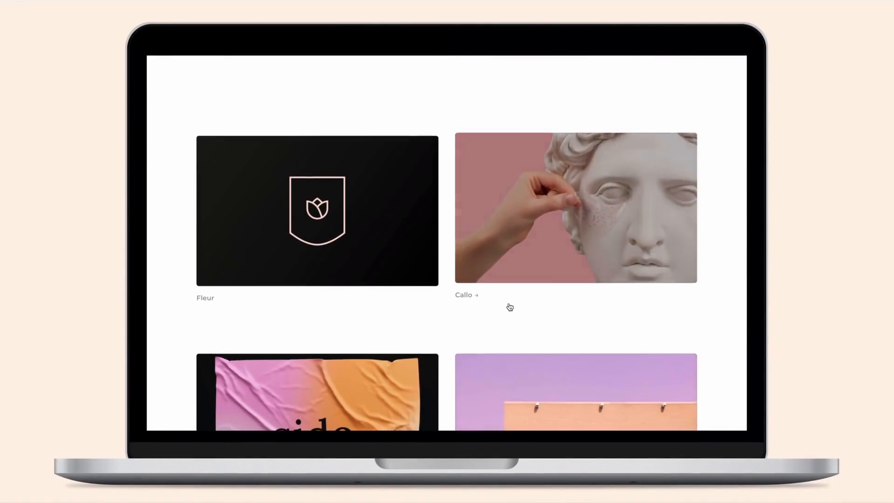
{"action": "left_click", "coordinate": [313, 212]}
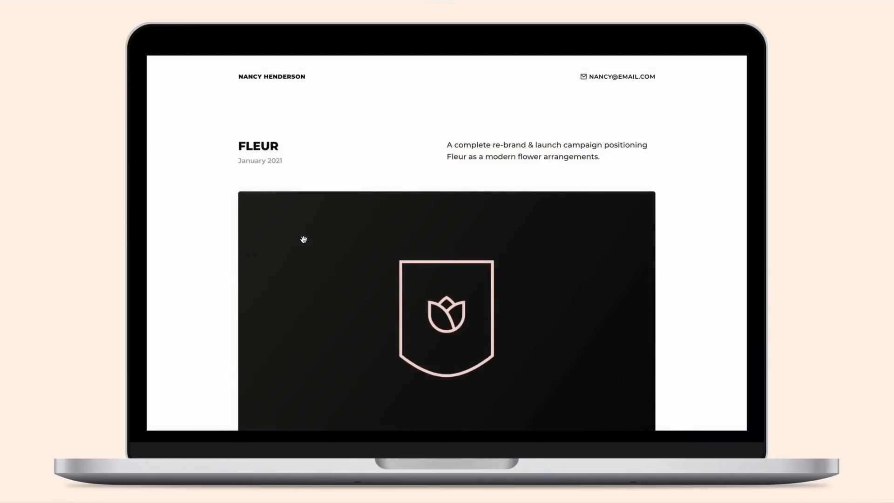